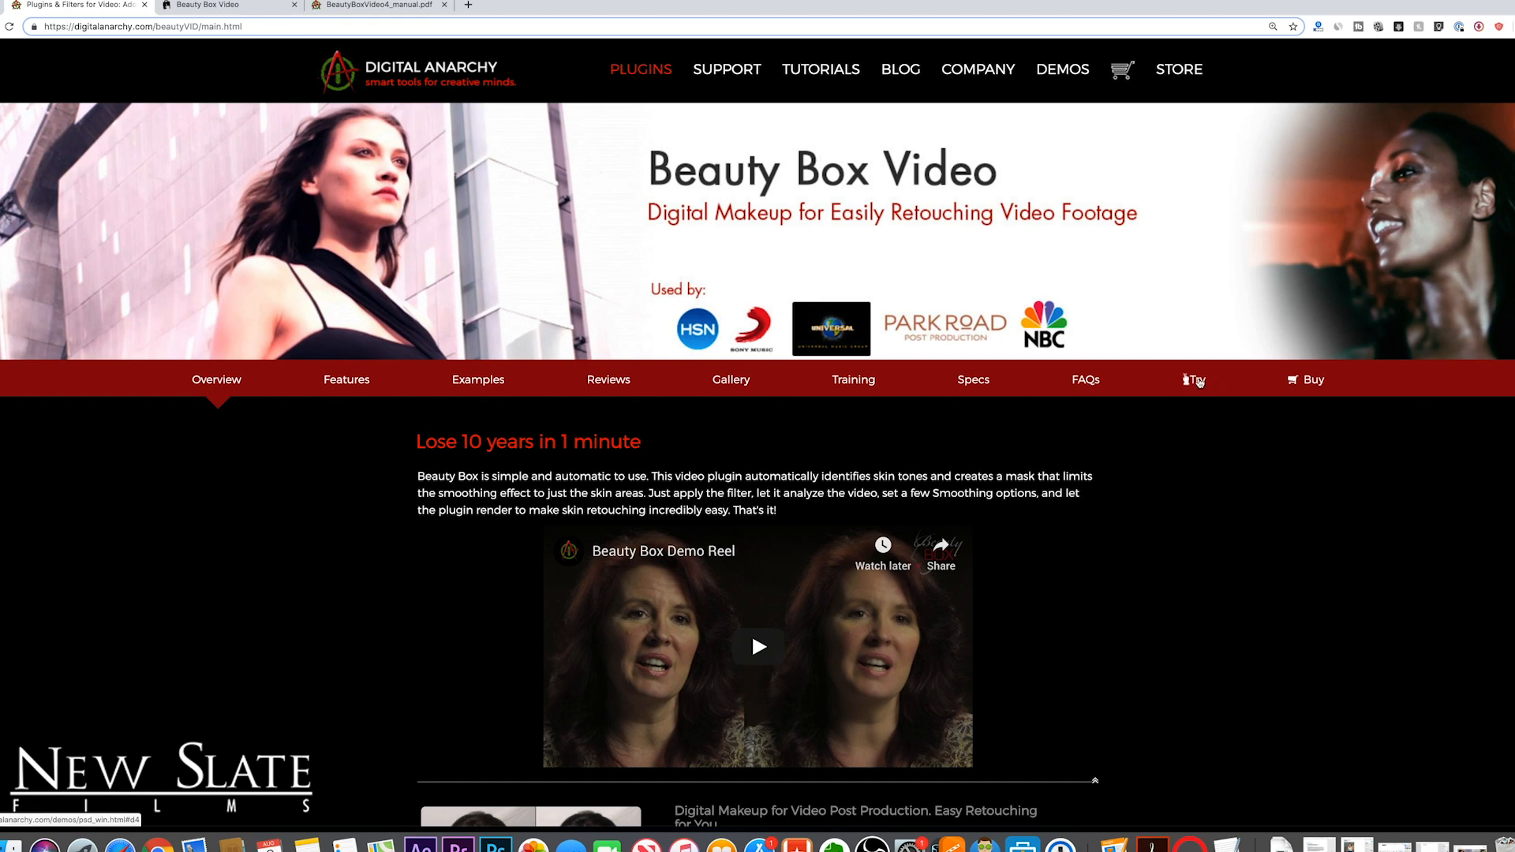
pyautogui.moveTo(1195, 393)
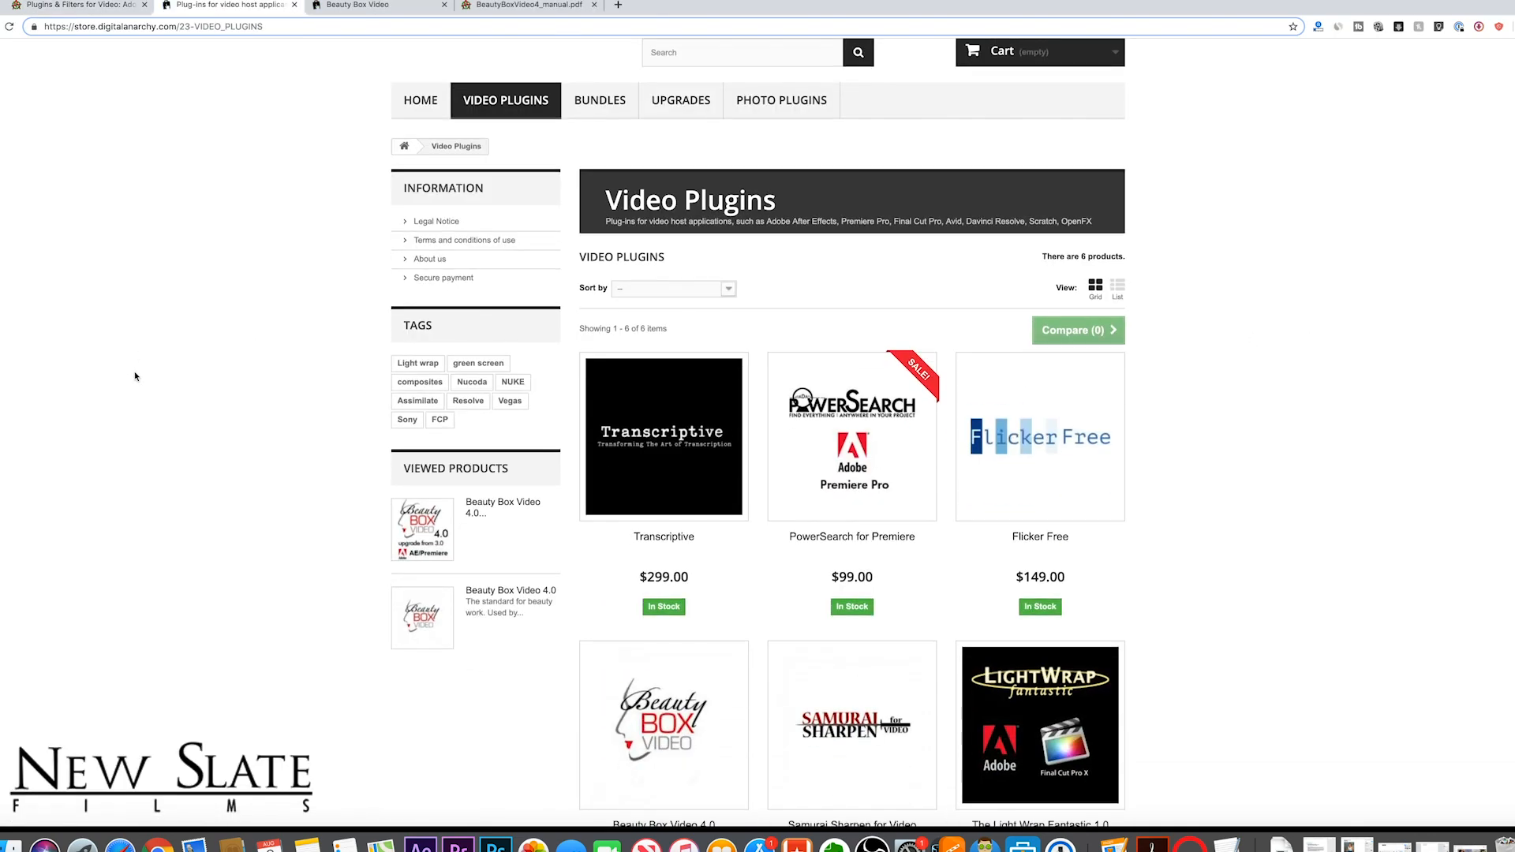
# Step: Set Beauty Box Video 4.0 to After Effects and Premiere Pro on Macintosh
pyautogui.scroll(-3)
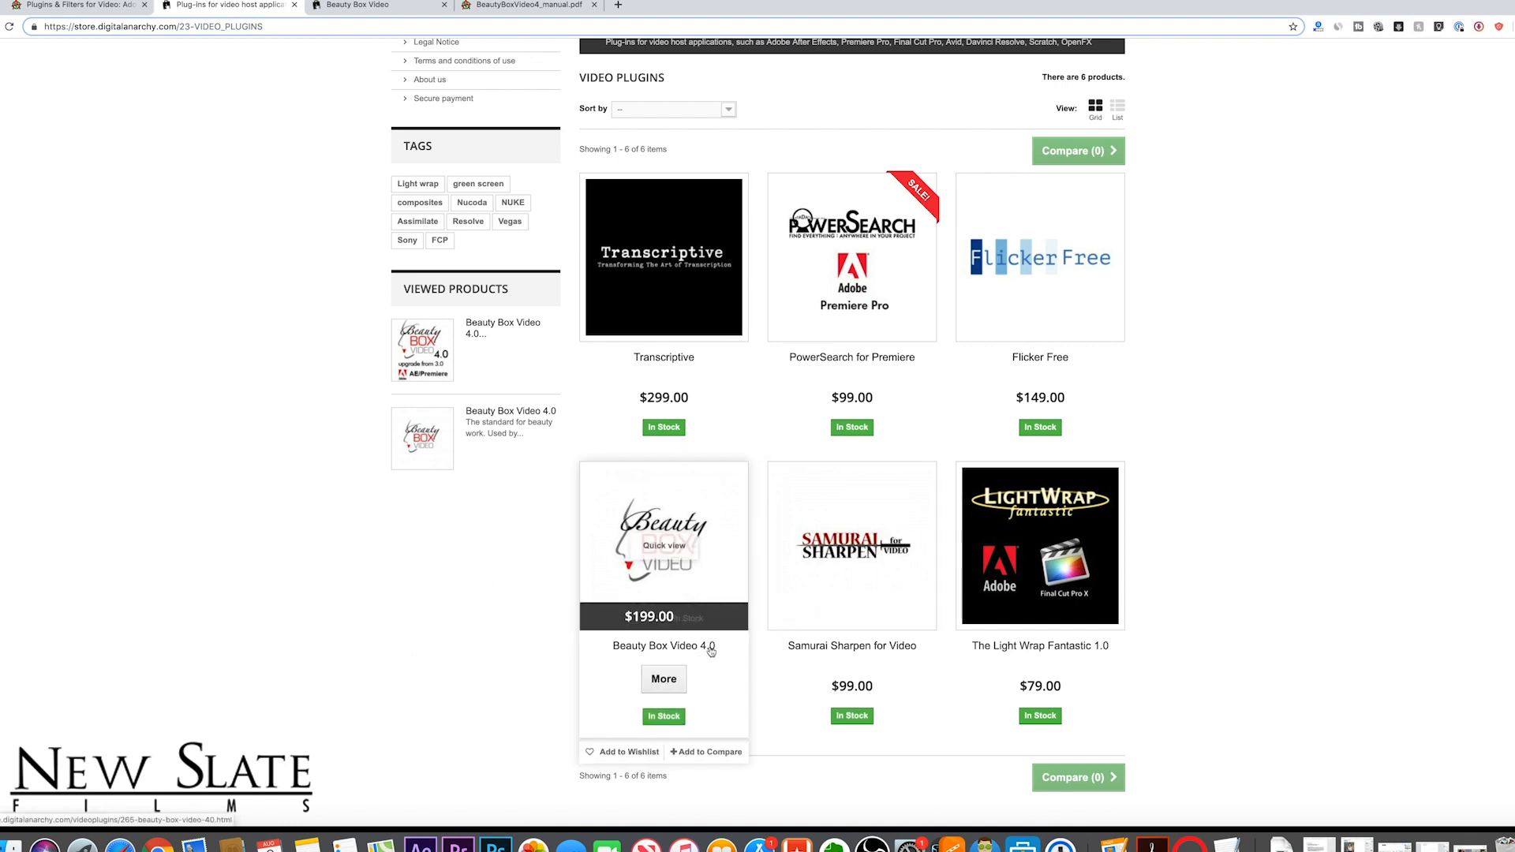
pyautogui.moveTo(654, 623)
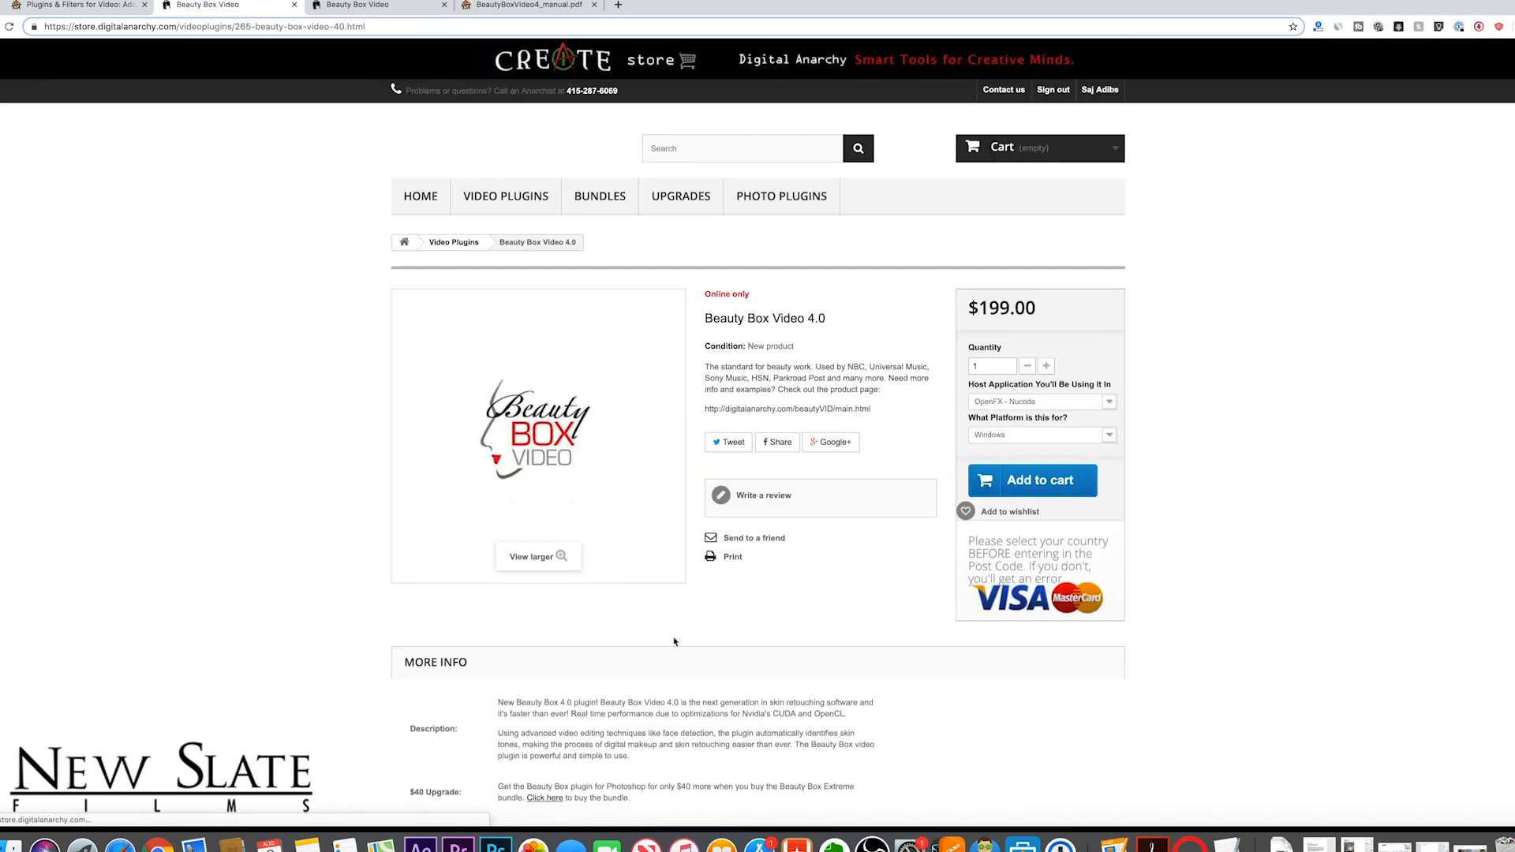
pyautogui.moveTo(959, 308)
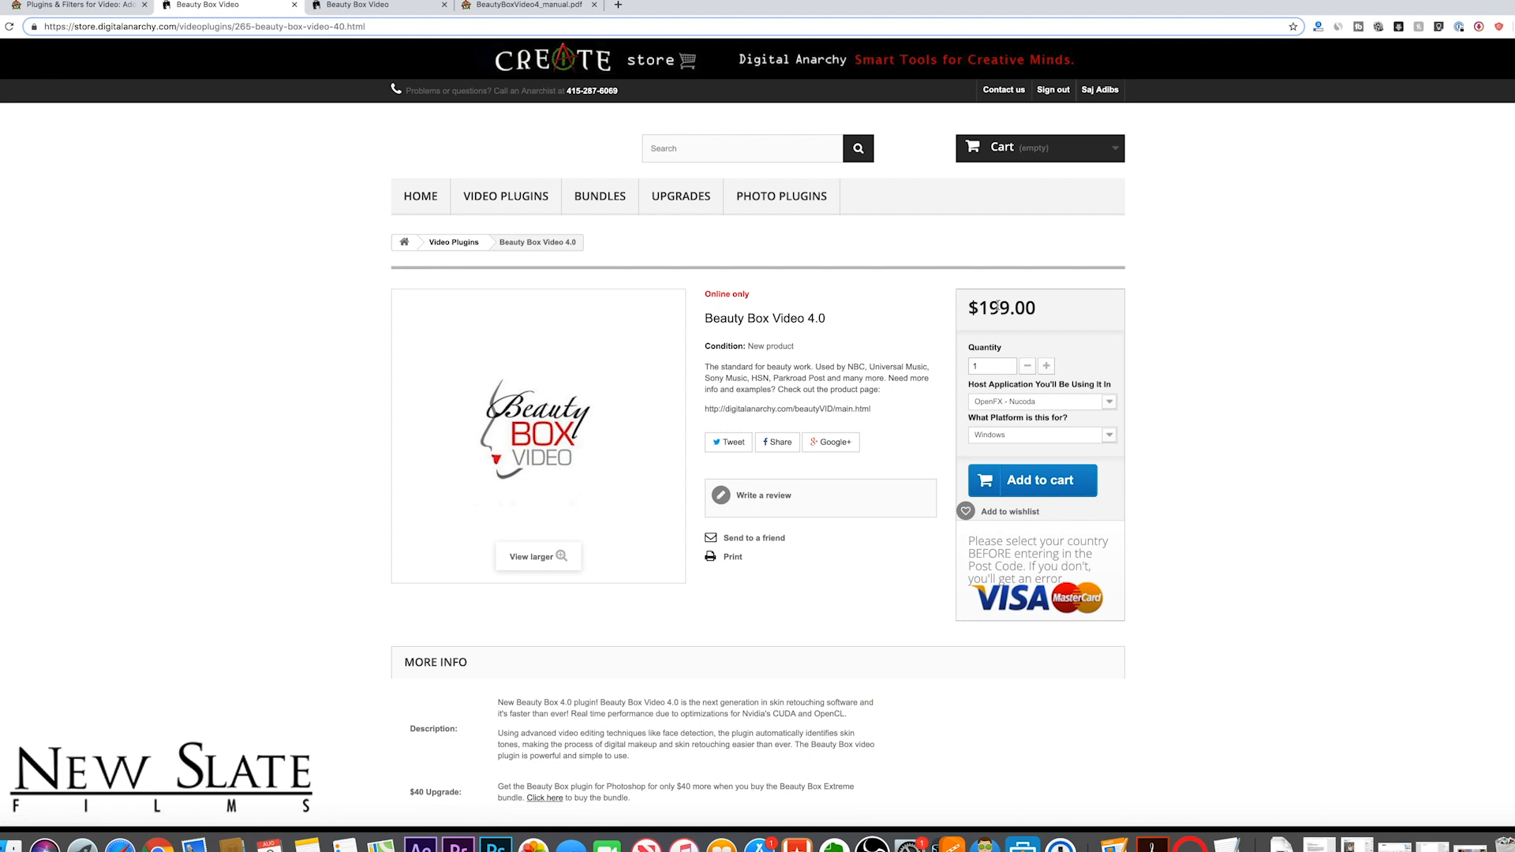
pyautogui.scroll(-3)
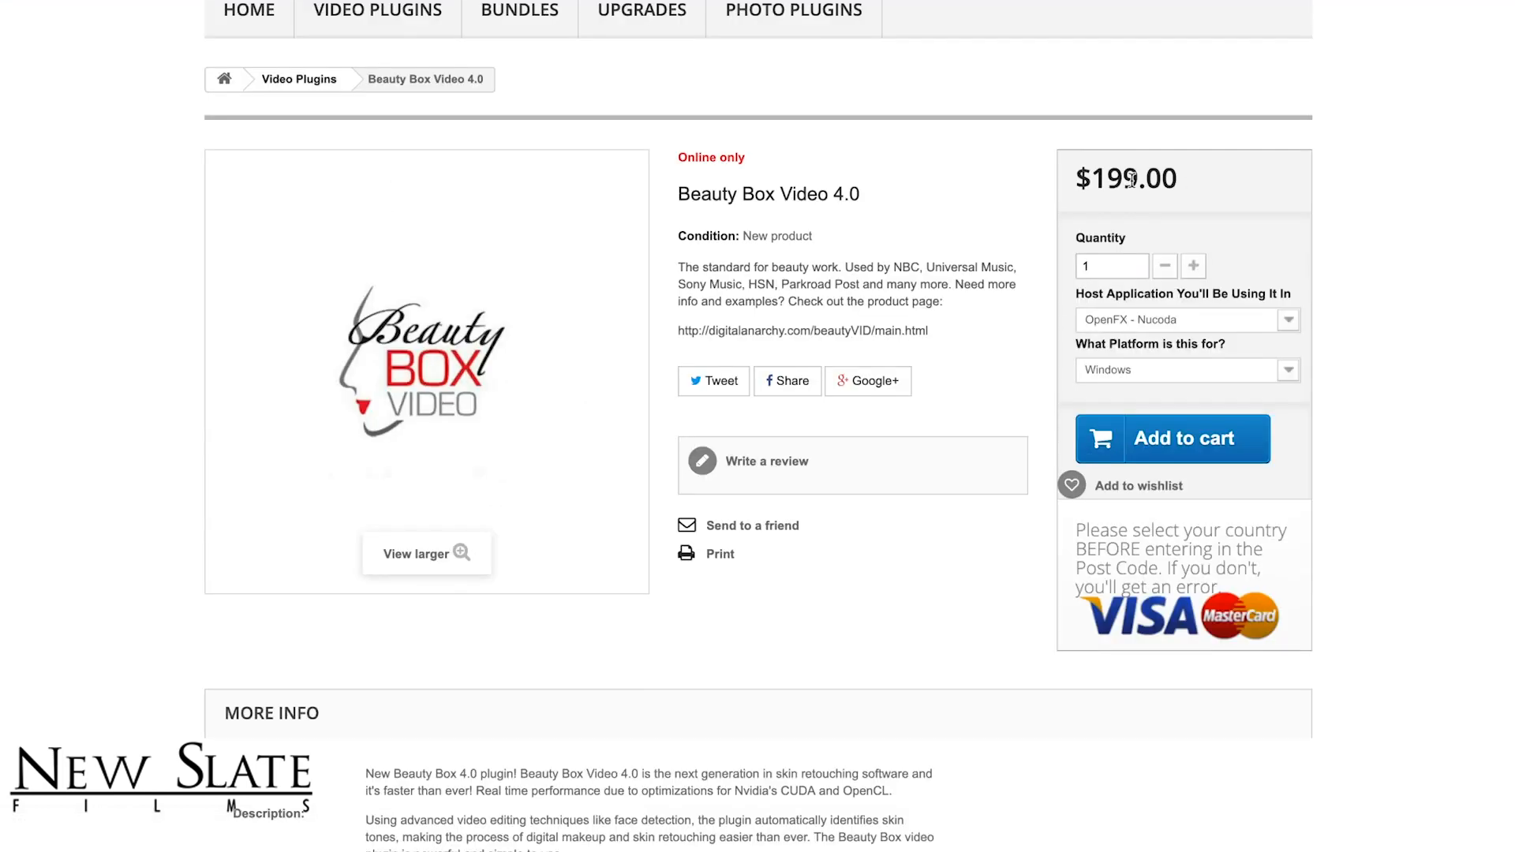
pyautogui.moveTo(1145, 319)
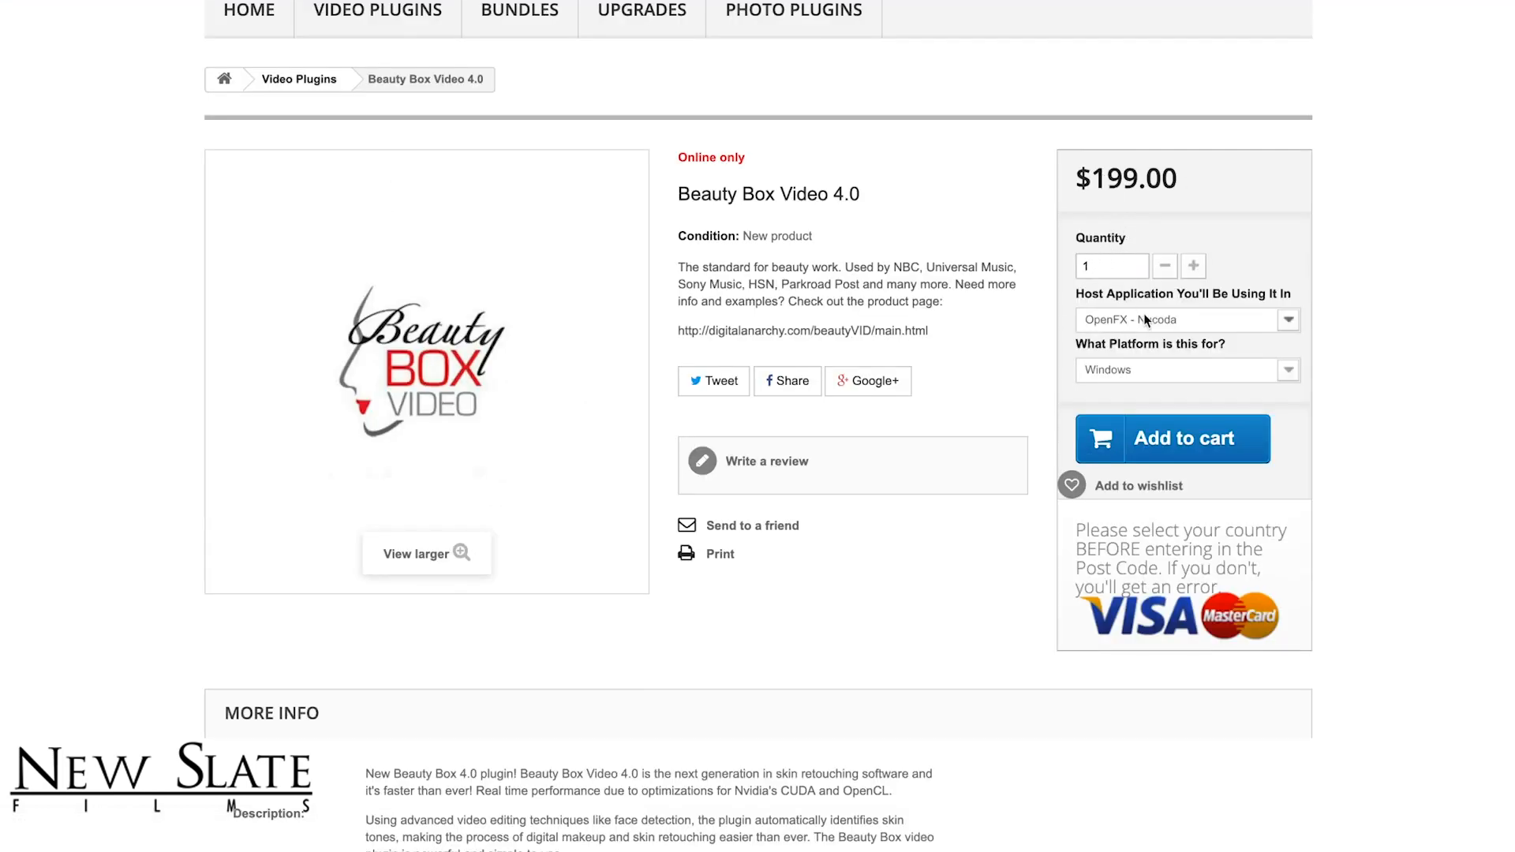
pyautogui.click(1185, 319)
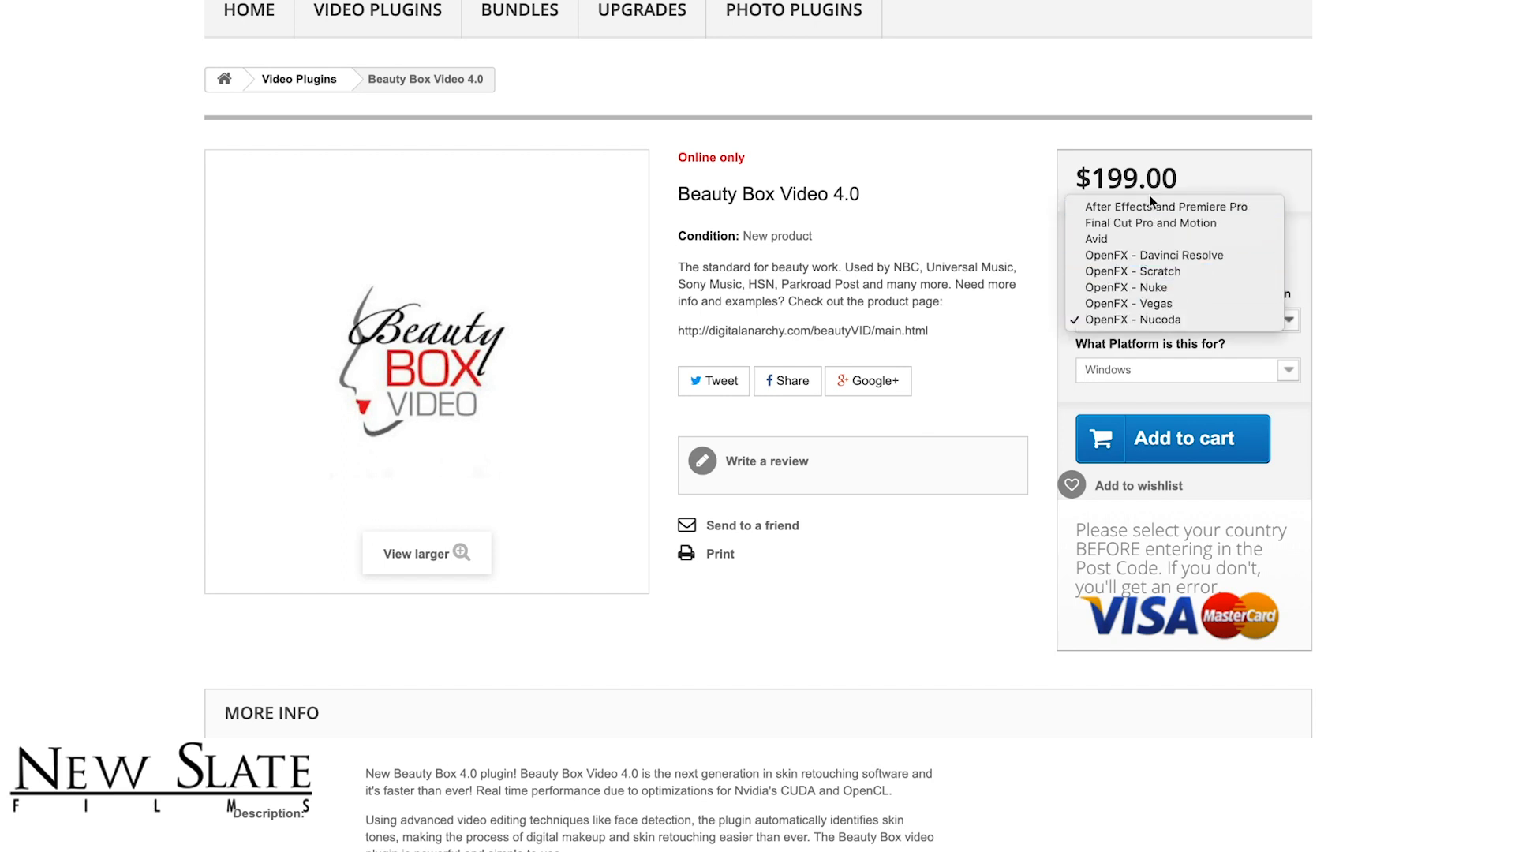
pyautogui.moveTo(1163, 210)
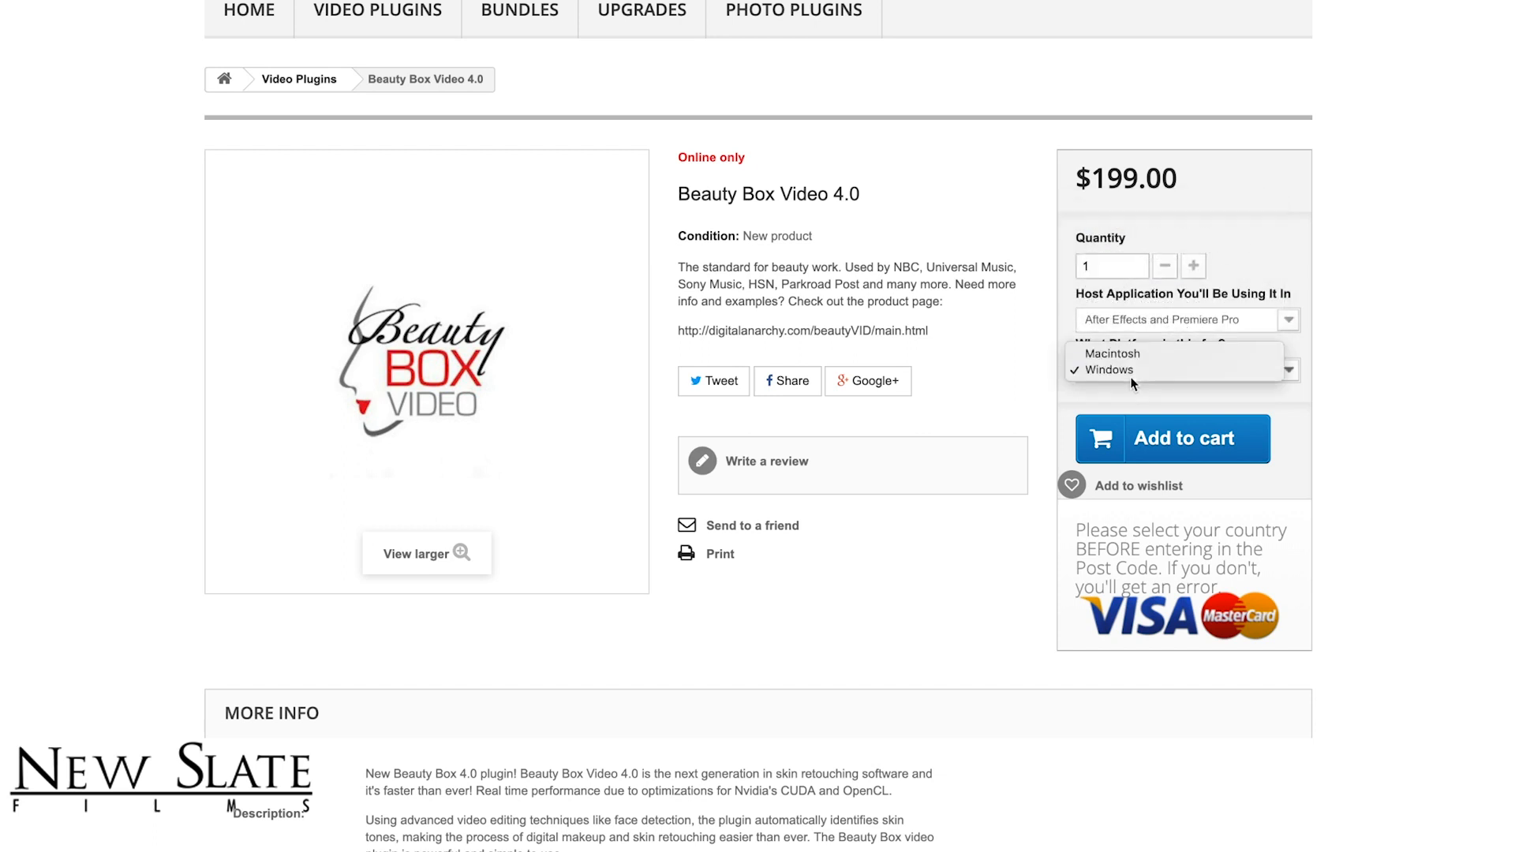
pyautogui.click(1112, 353)
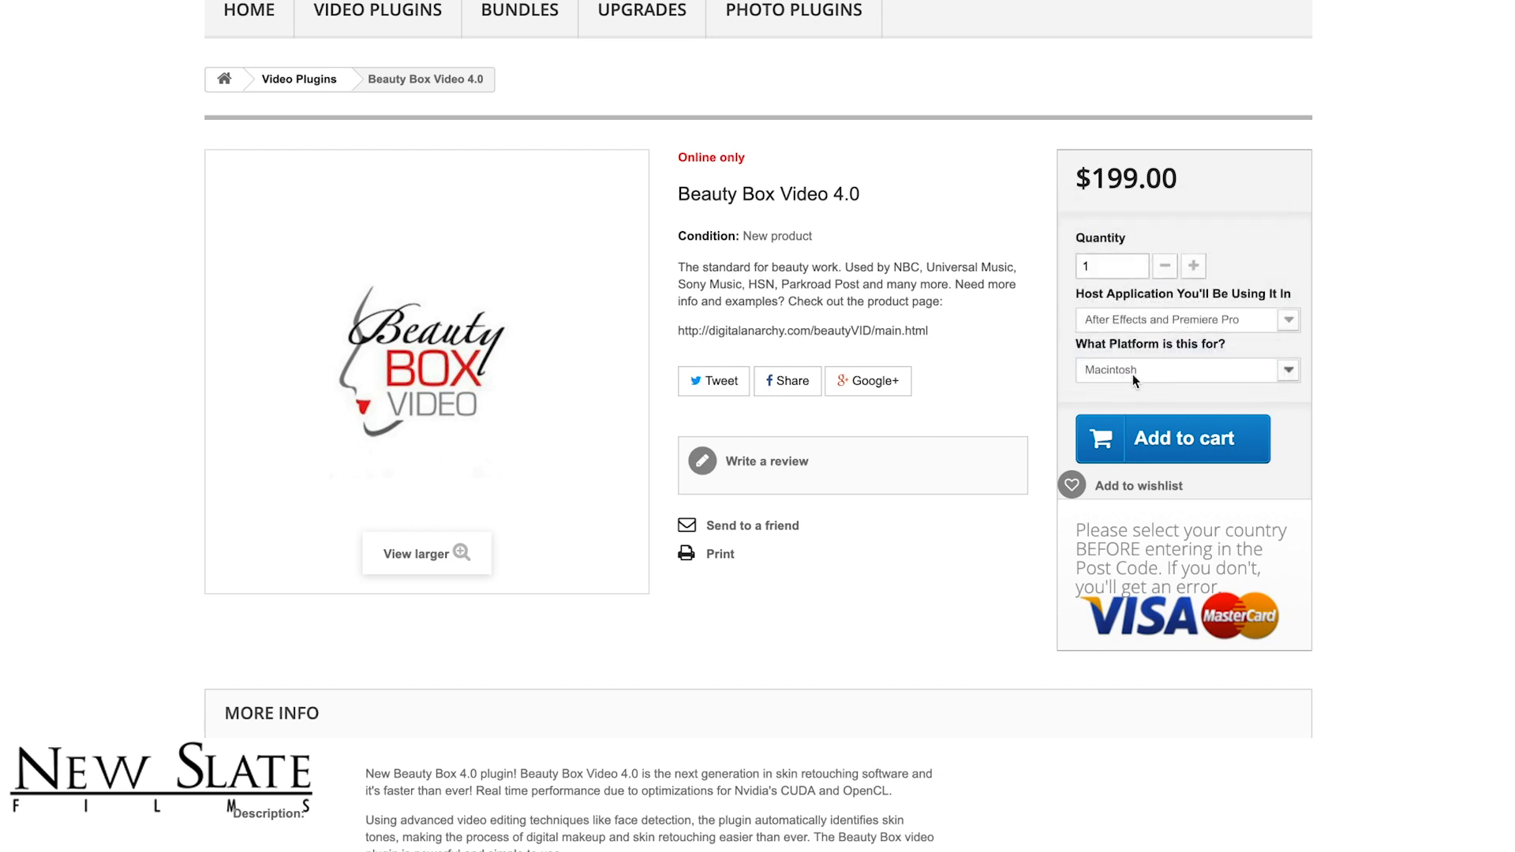
pyautogui.moveTo(1176, 466)
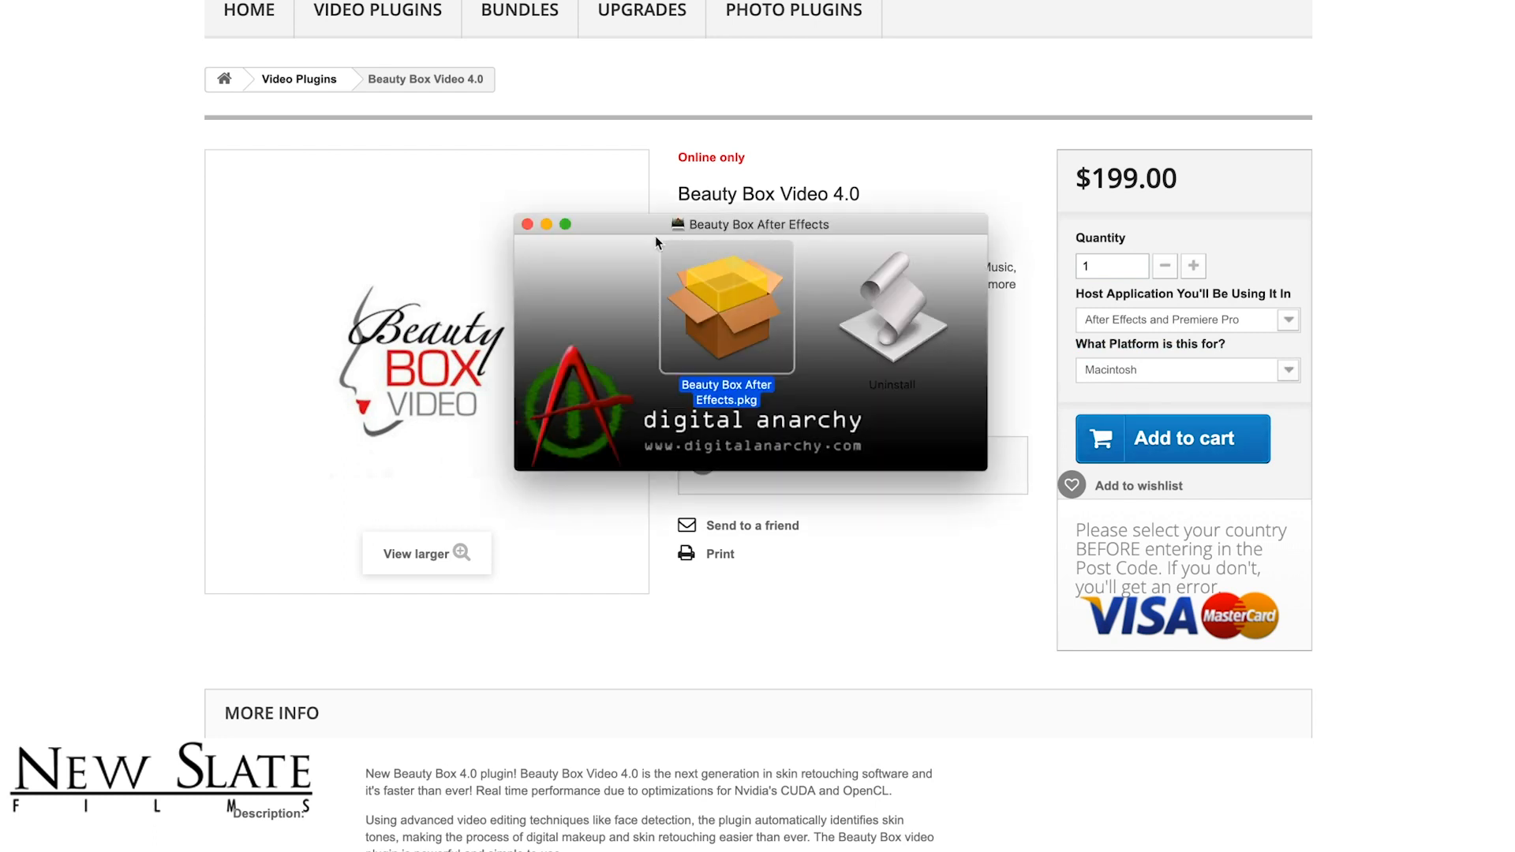
pyautogui.moveTo(1360, 826)
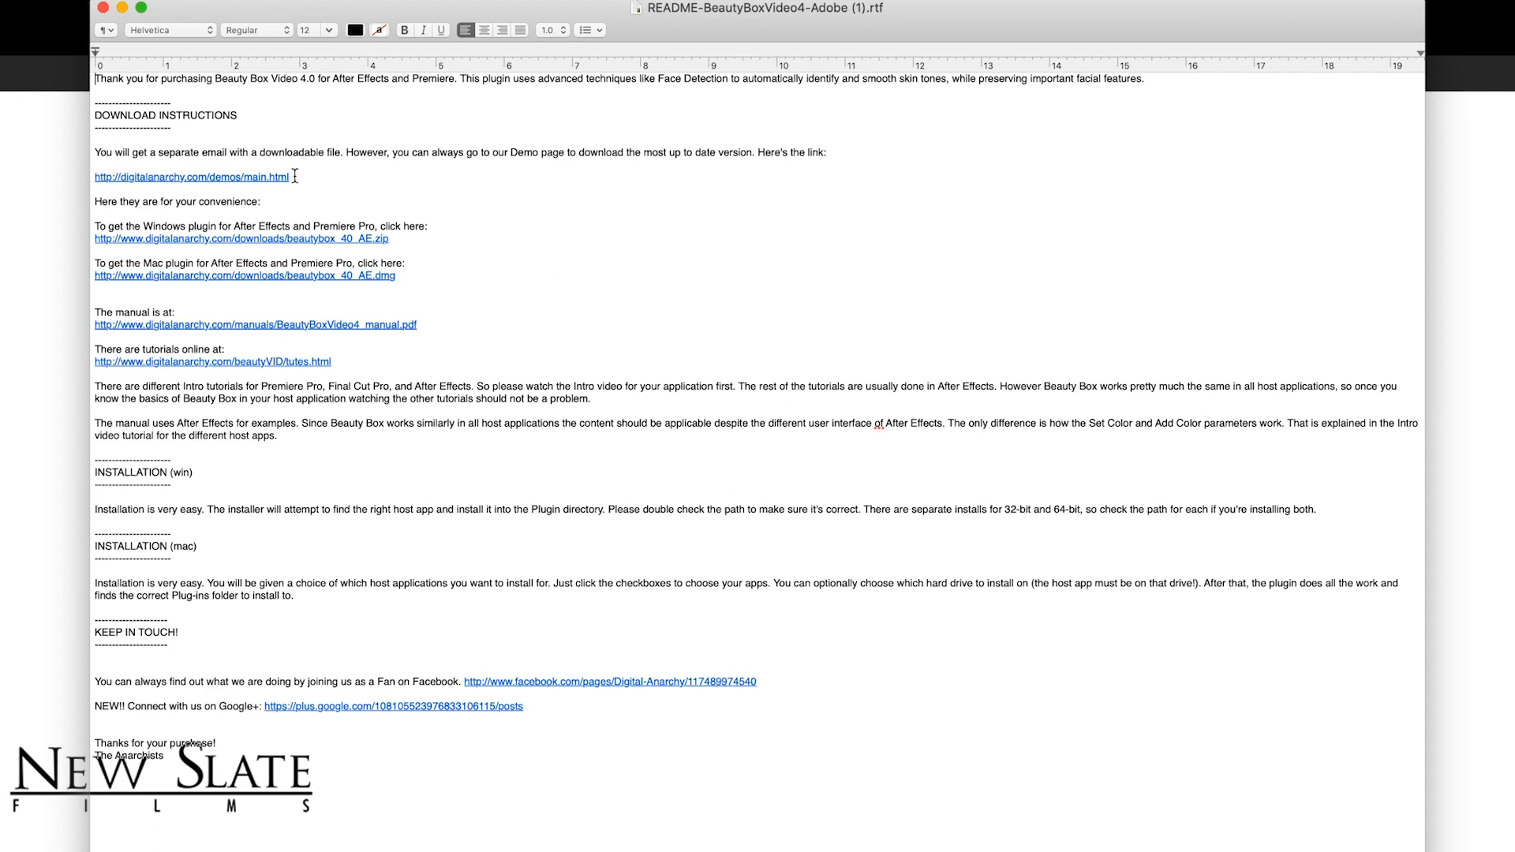
pyautogui.moveTo(373, 247)
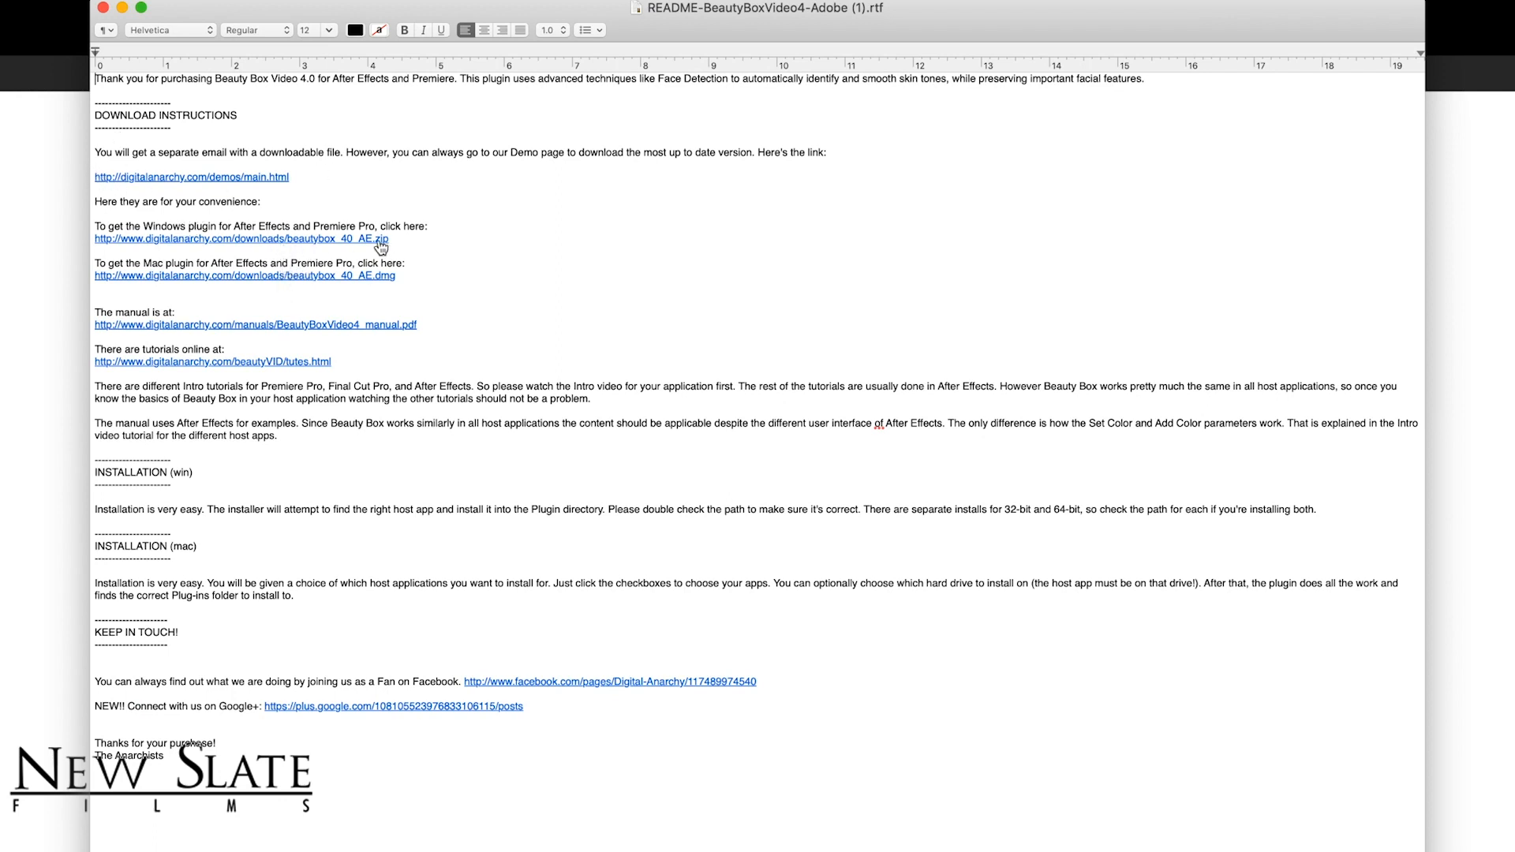
pyautogui.moveTo(282, 284)
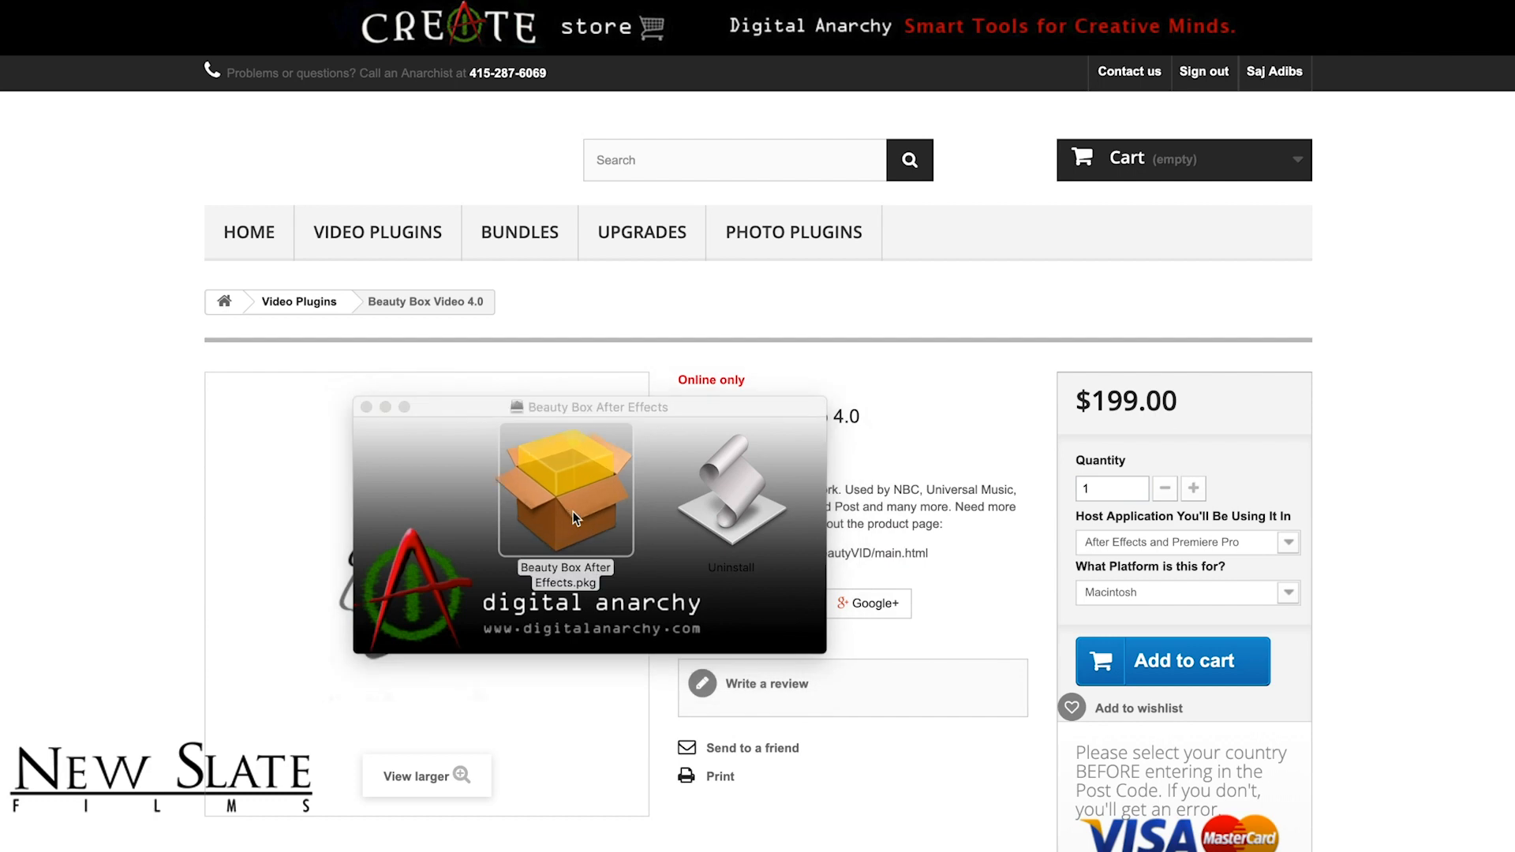
# Step: Launch the Beauty Box After Effects.pkg installer from the disk image
pyautogui.doubleClick(566, 489)
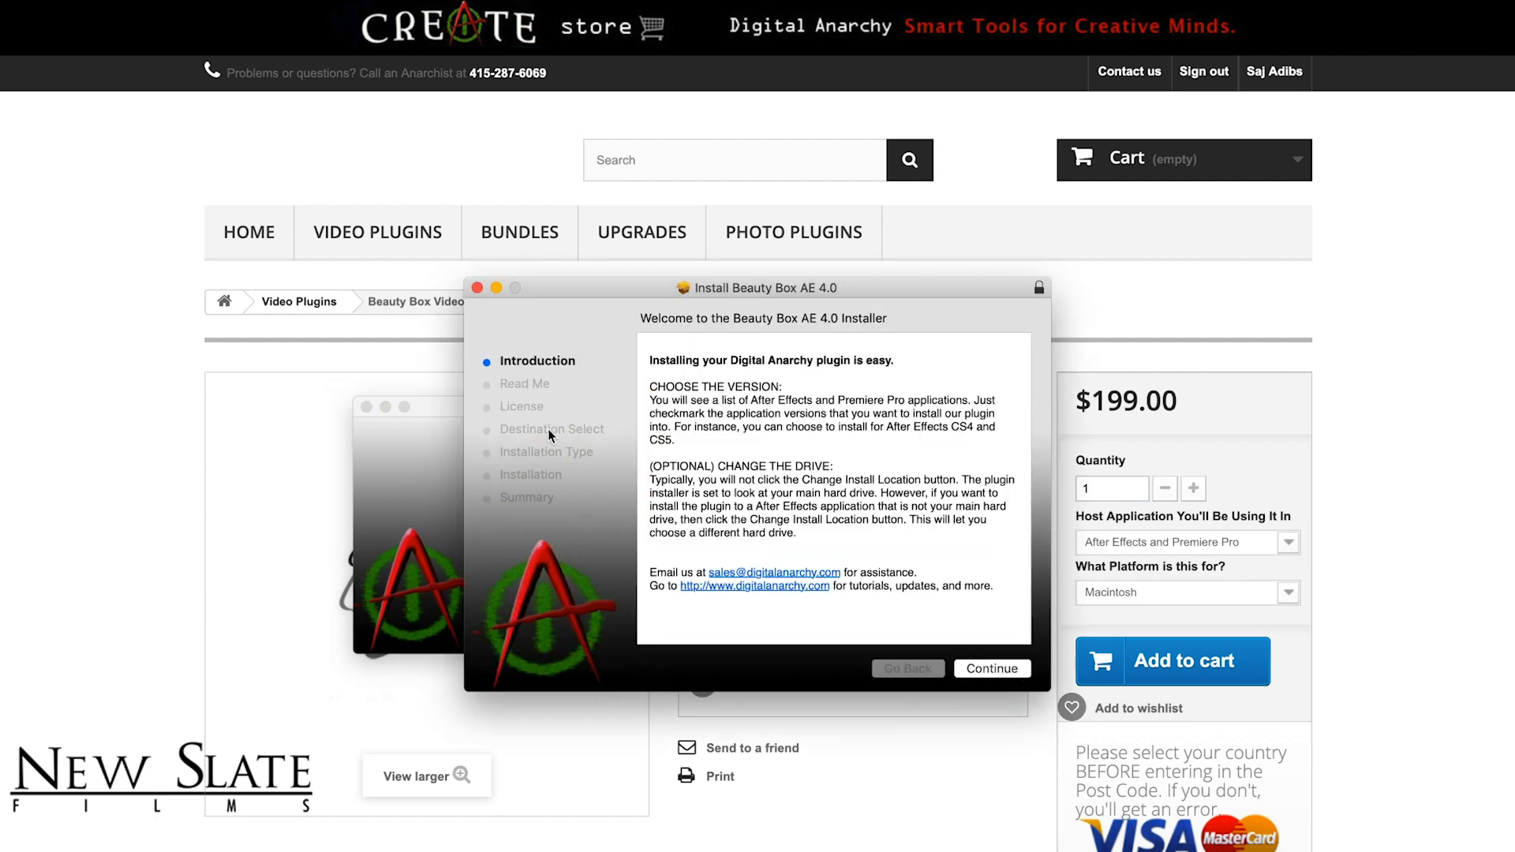
pyautogui.moveTo(530, 458)
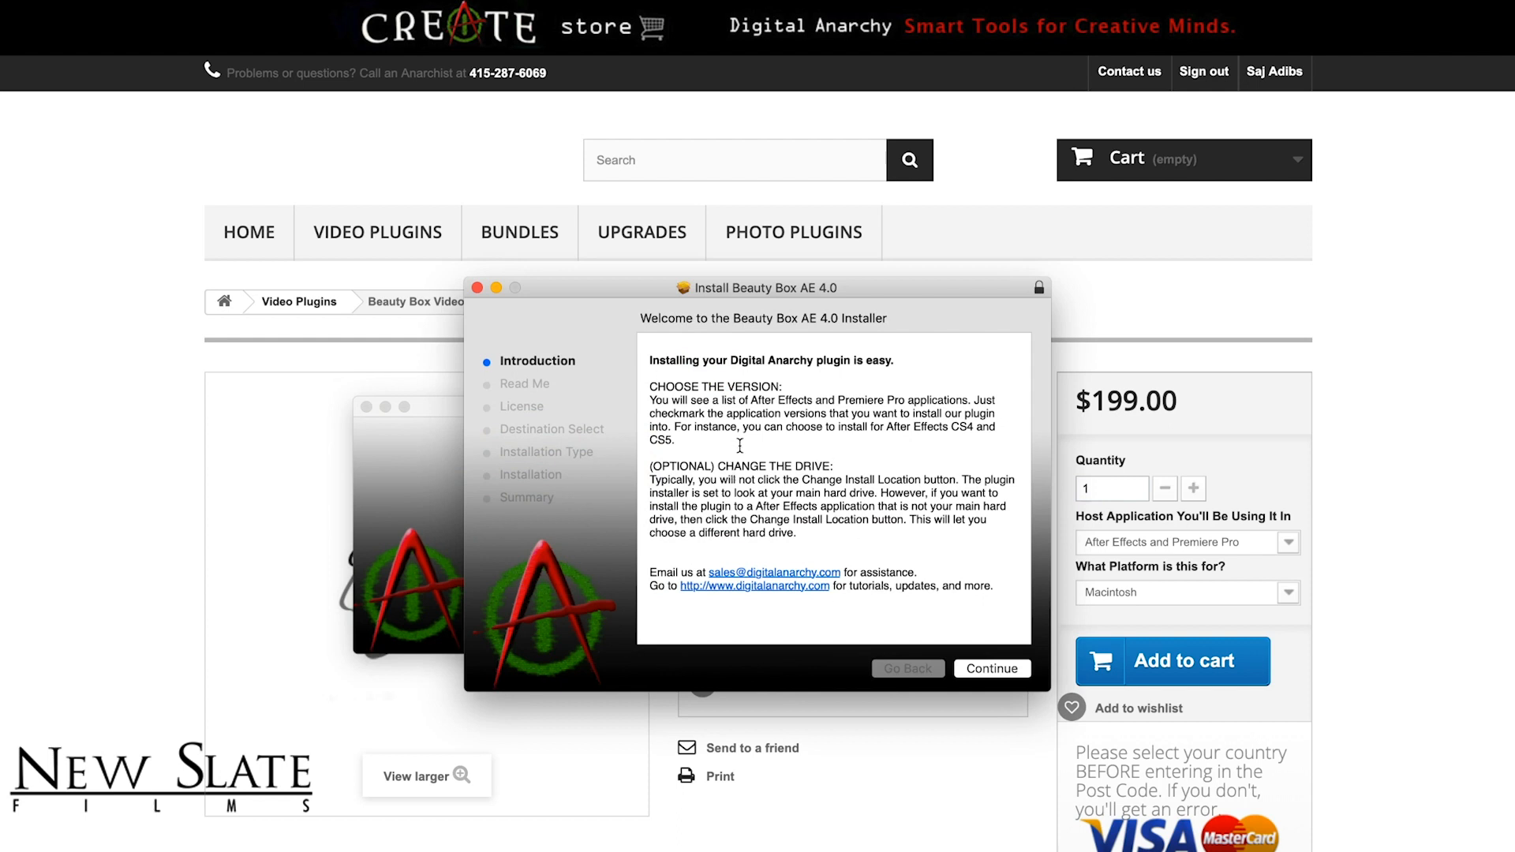
pyautogui.moveTo(753, 613)
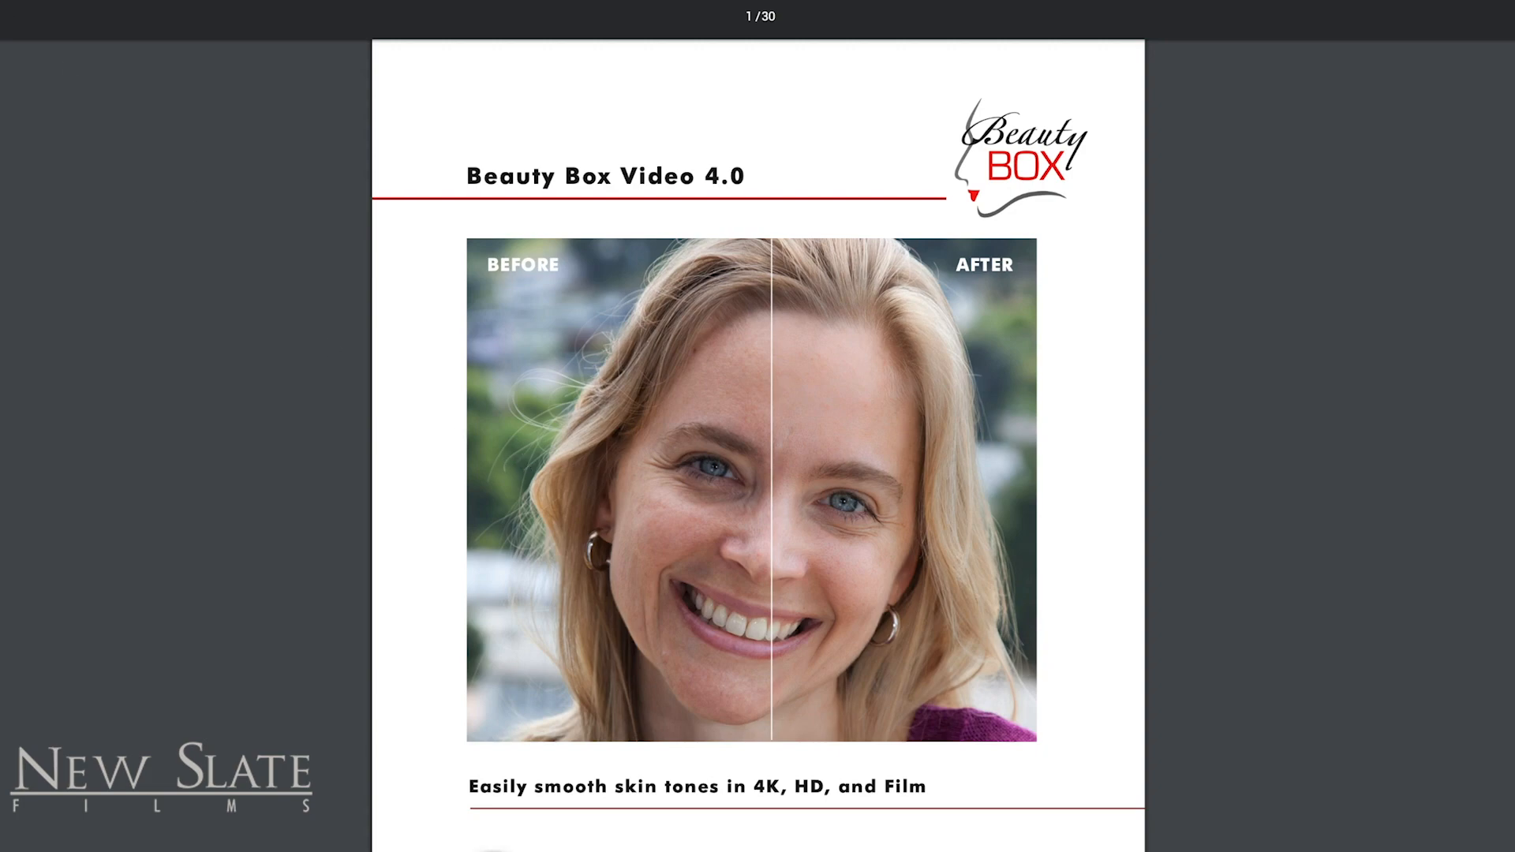
# Step: Scroll the BeautyBoxVideo4 manual to the Overview of Interface page
pyautogui.scroll(-3)
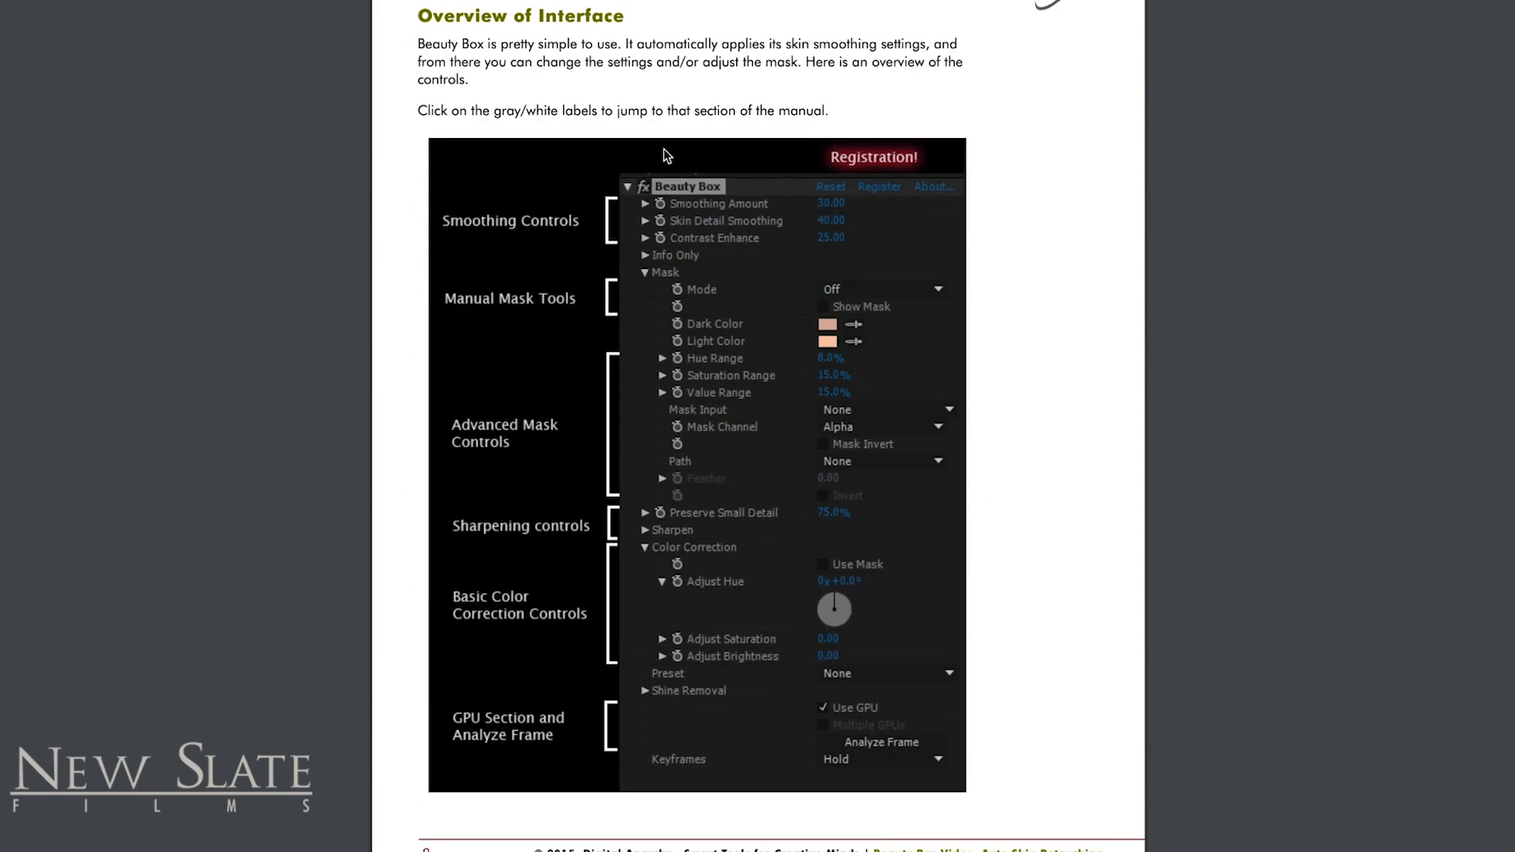
pyautogui.moveTo(532, 669)
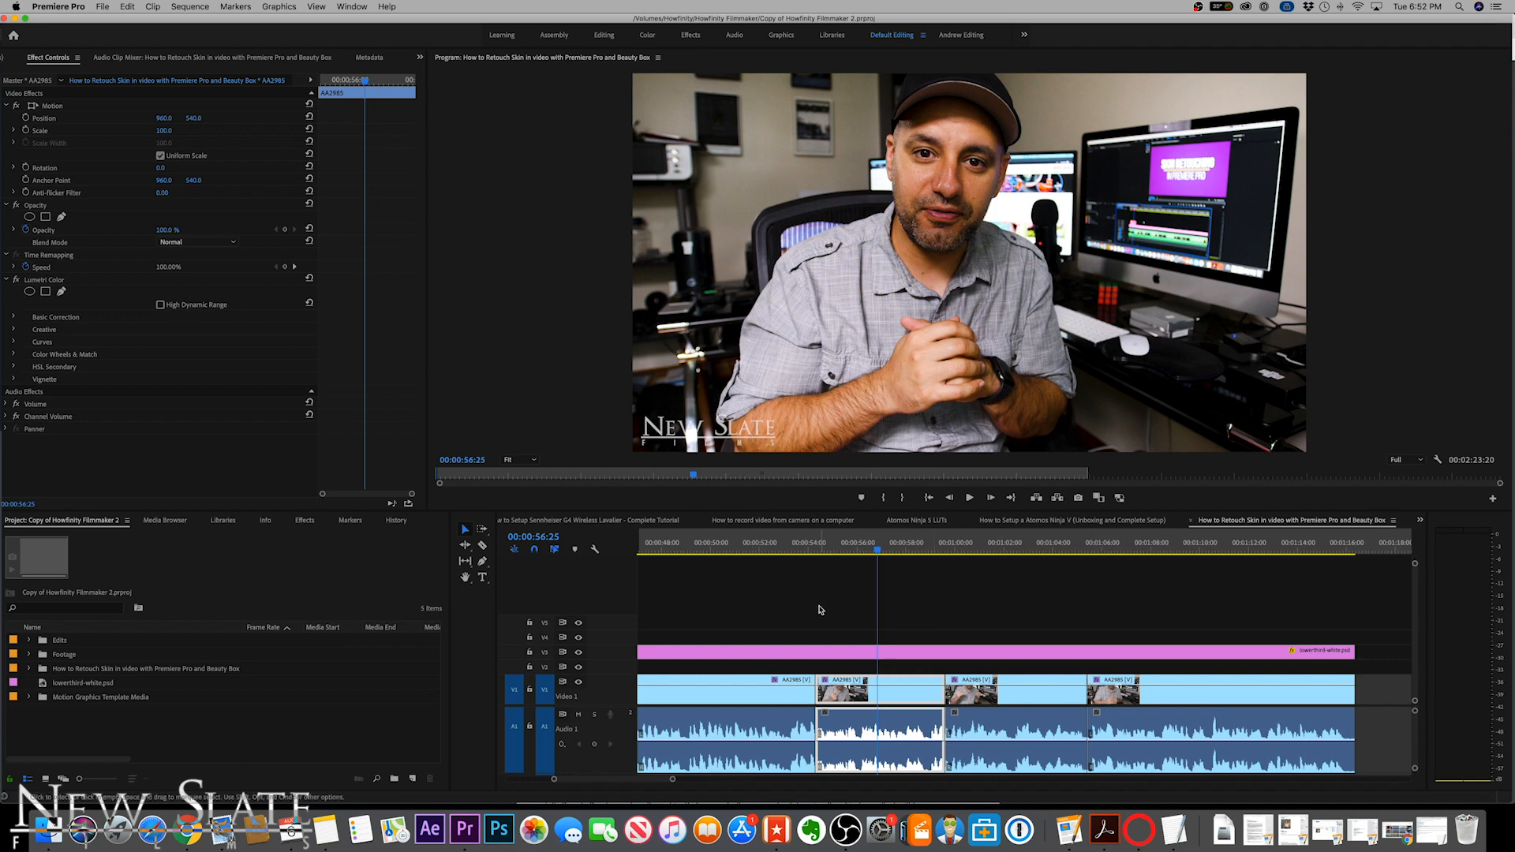
pyautogui.moveTo(882, 695)
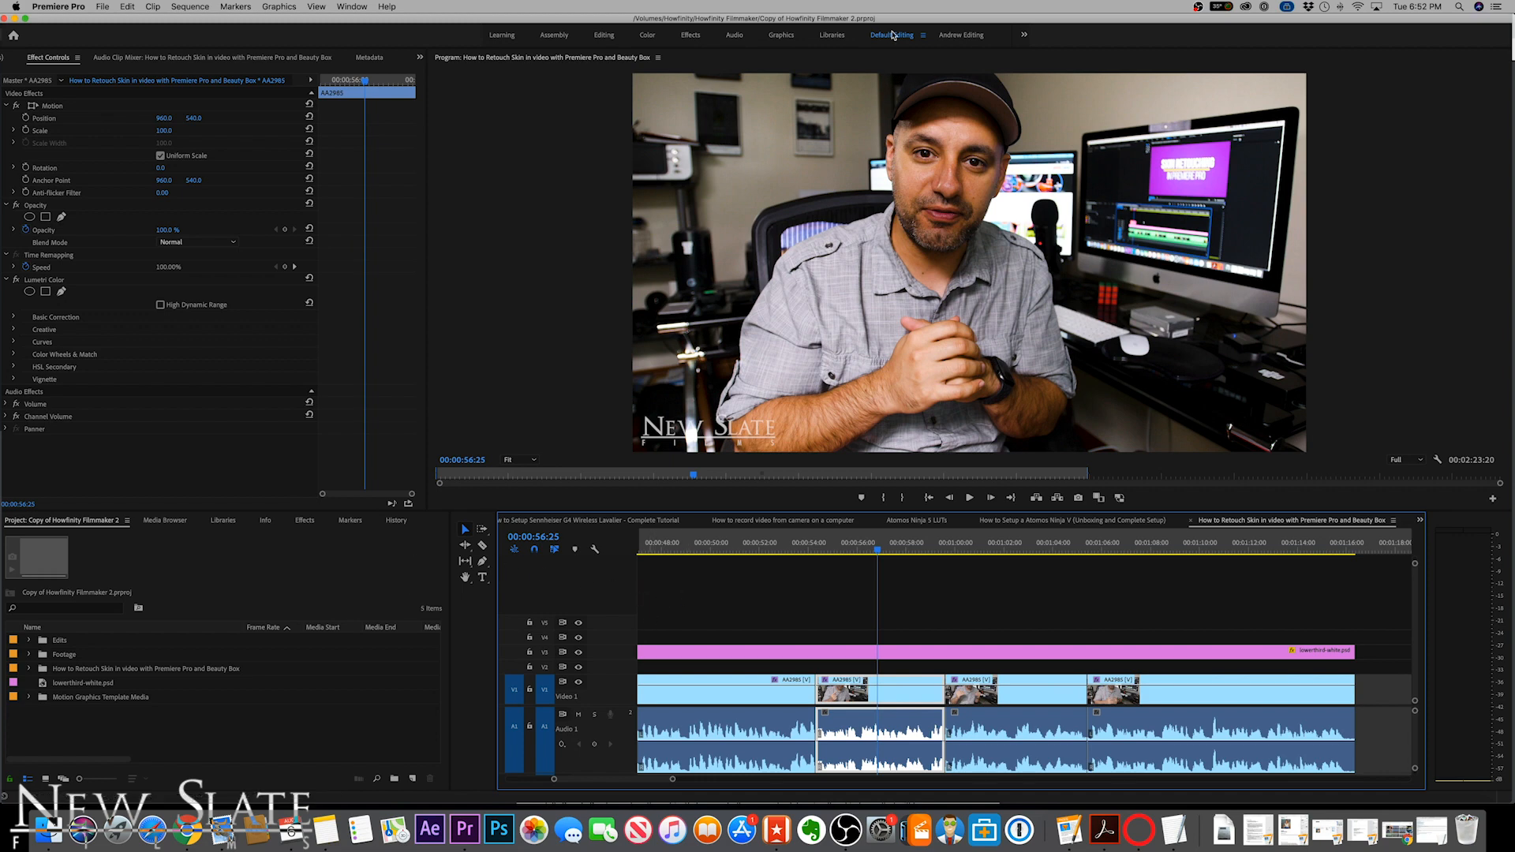
# Step: Show the Effects panel from the Window menu
pyautogui.click(370, 7)
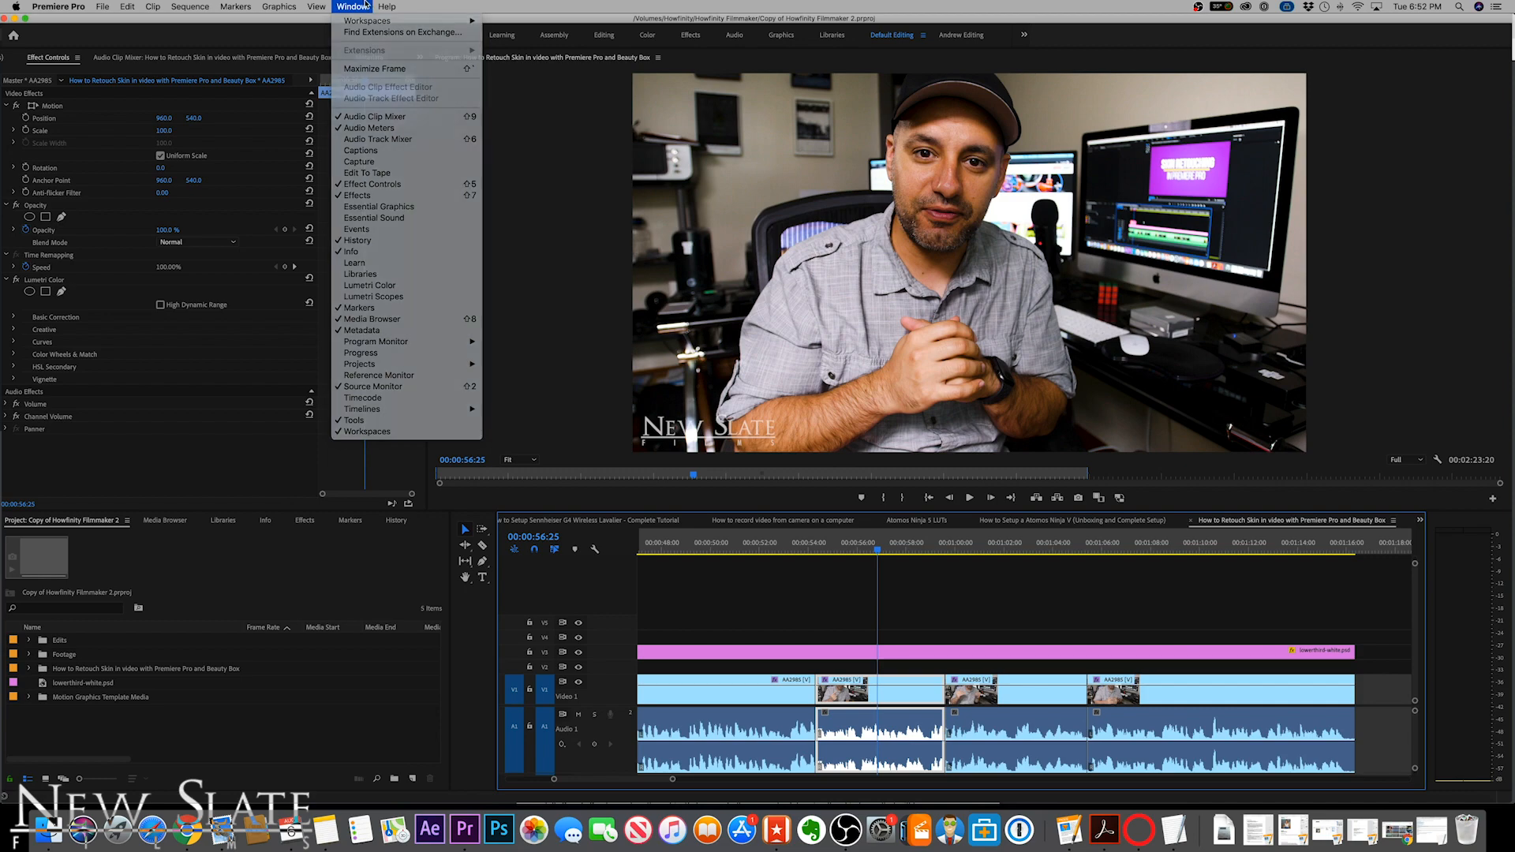
pyautogui.click(359, 7)
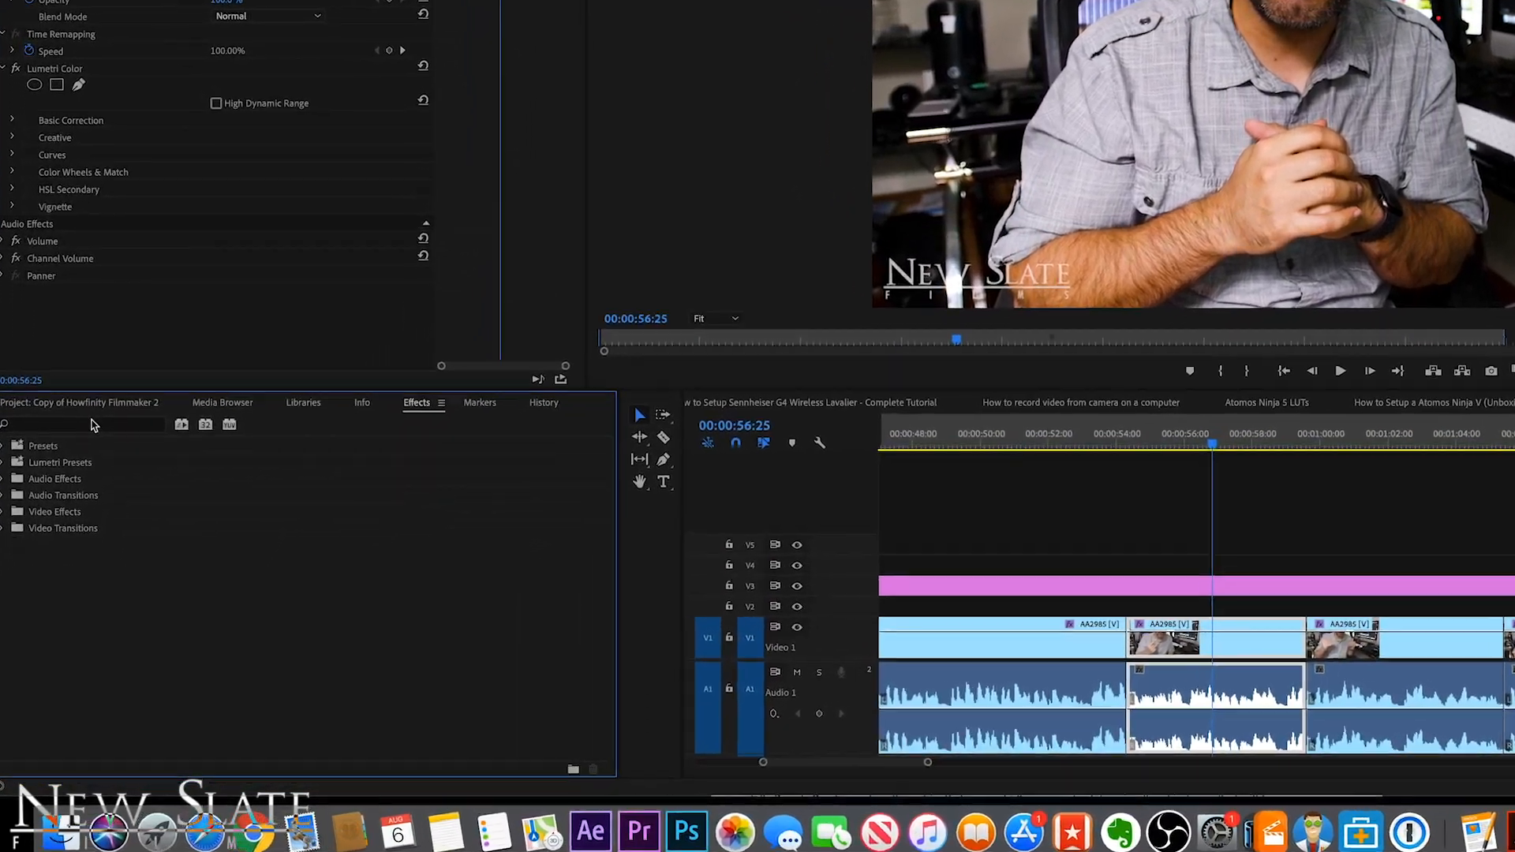
# Step: Search 'beauty' and apply Digital Anarchy Beauty Box to the selected clip
pyautogui.write('beaut')
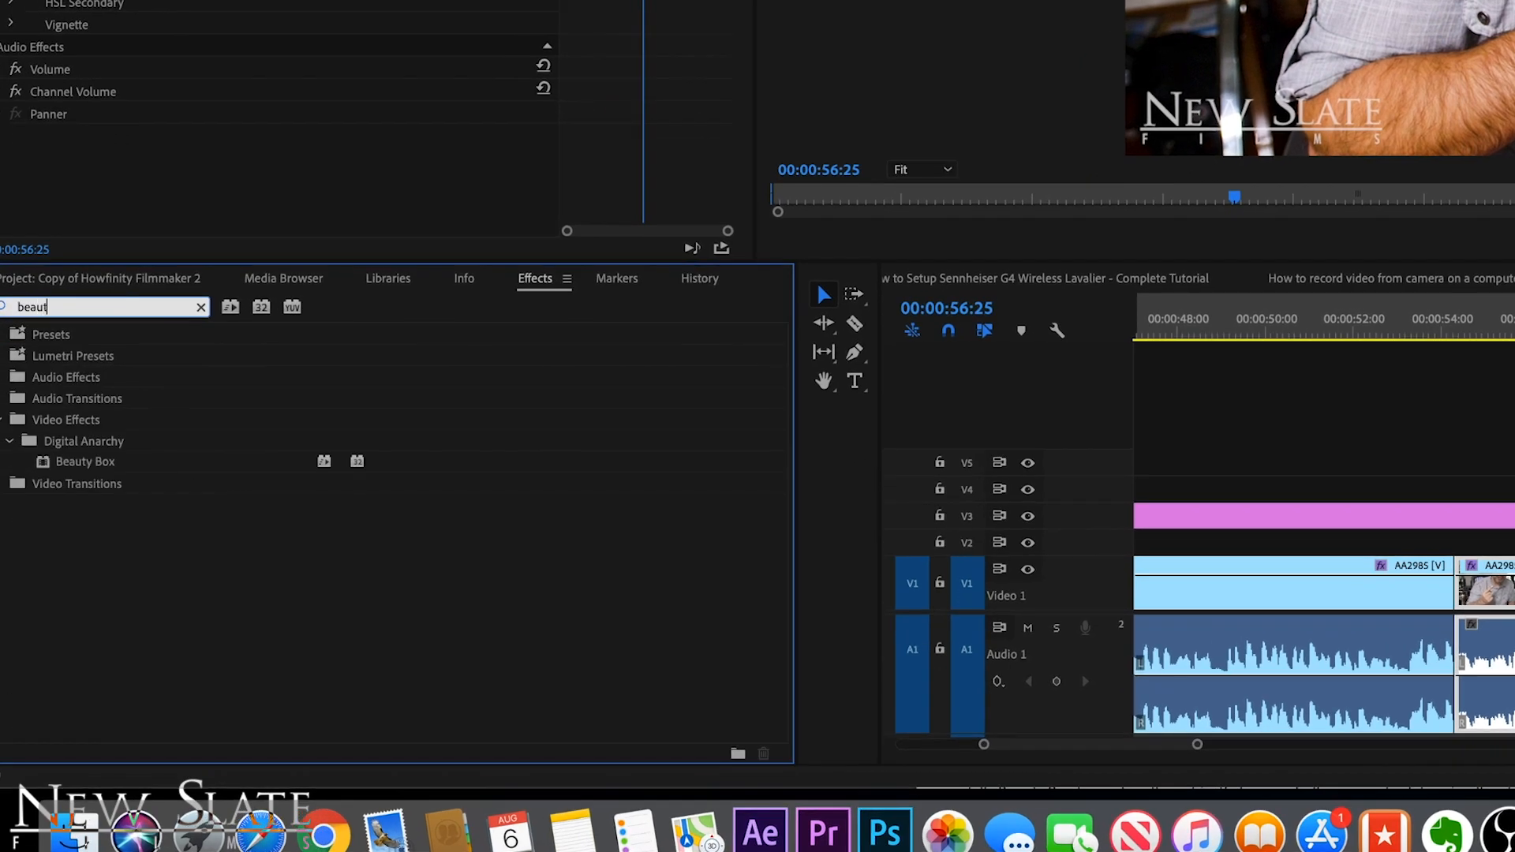
pyautogui.write('y')
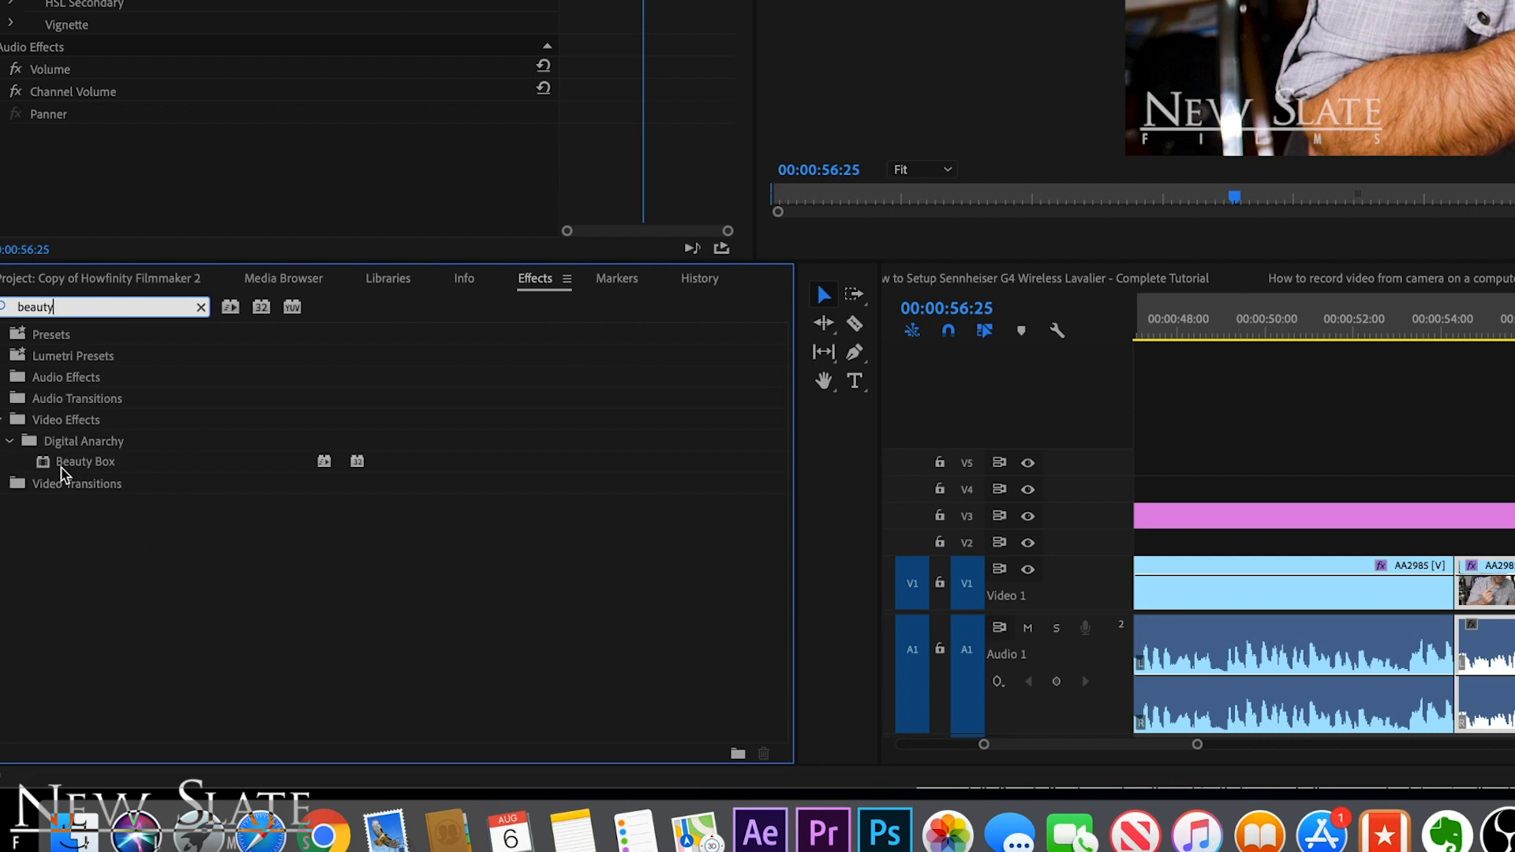
pyautogui.click(83, 461)
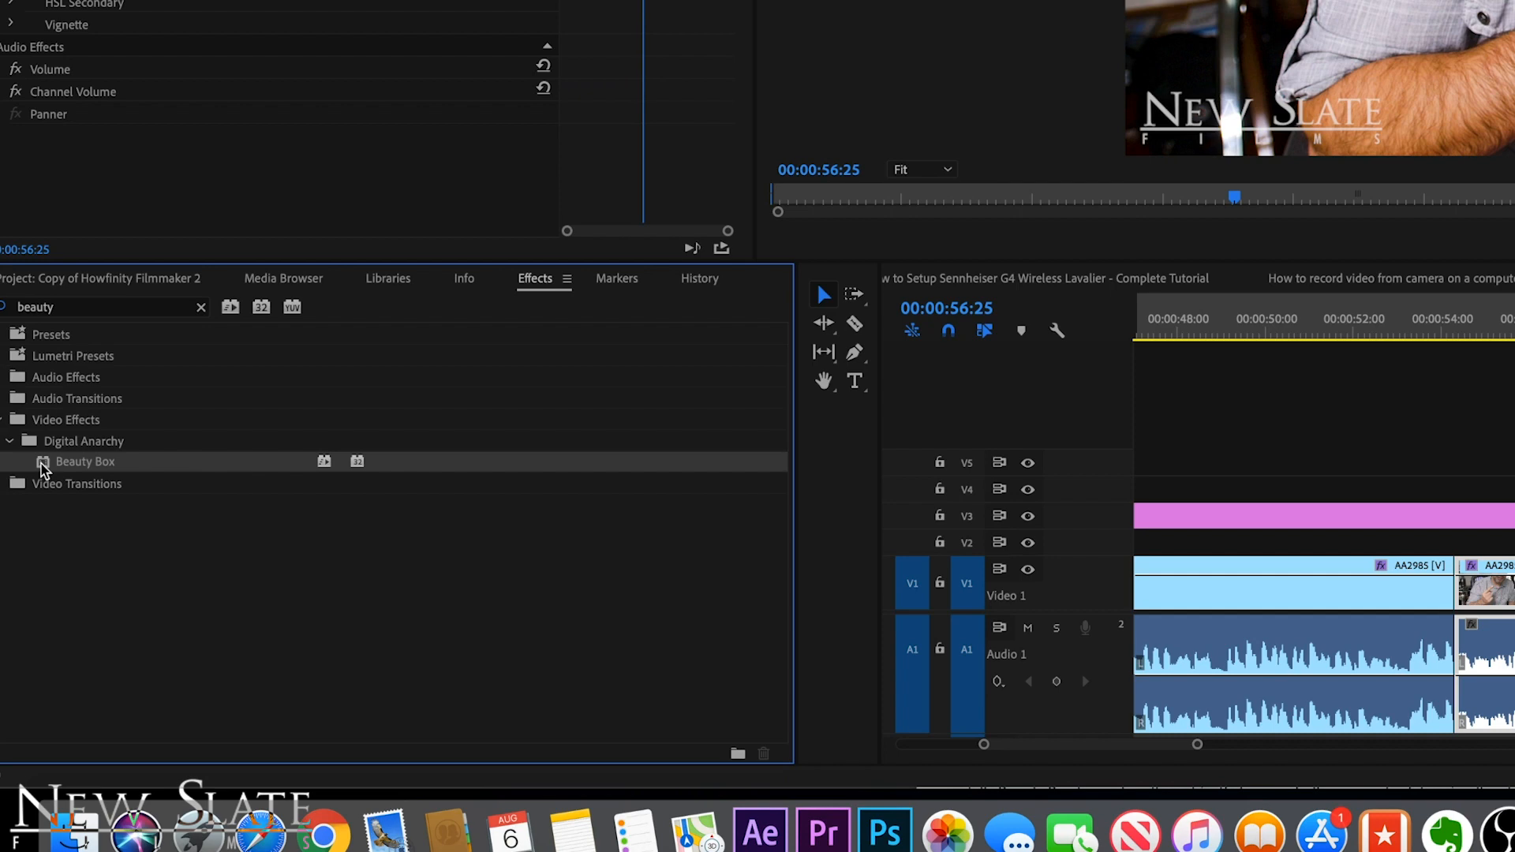
pyautogui.doubleClick(83, 461)
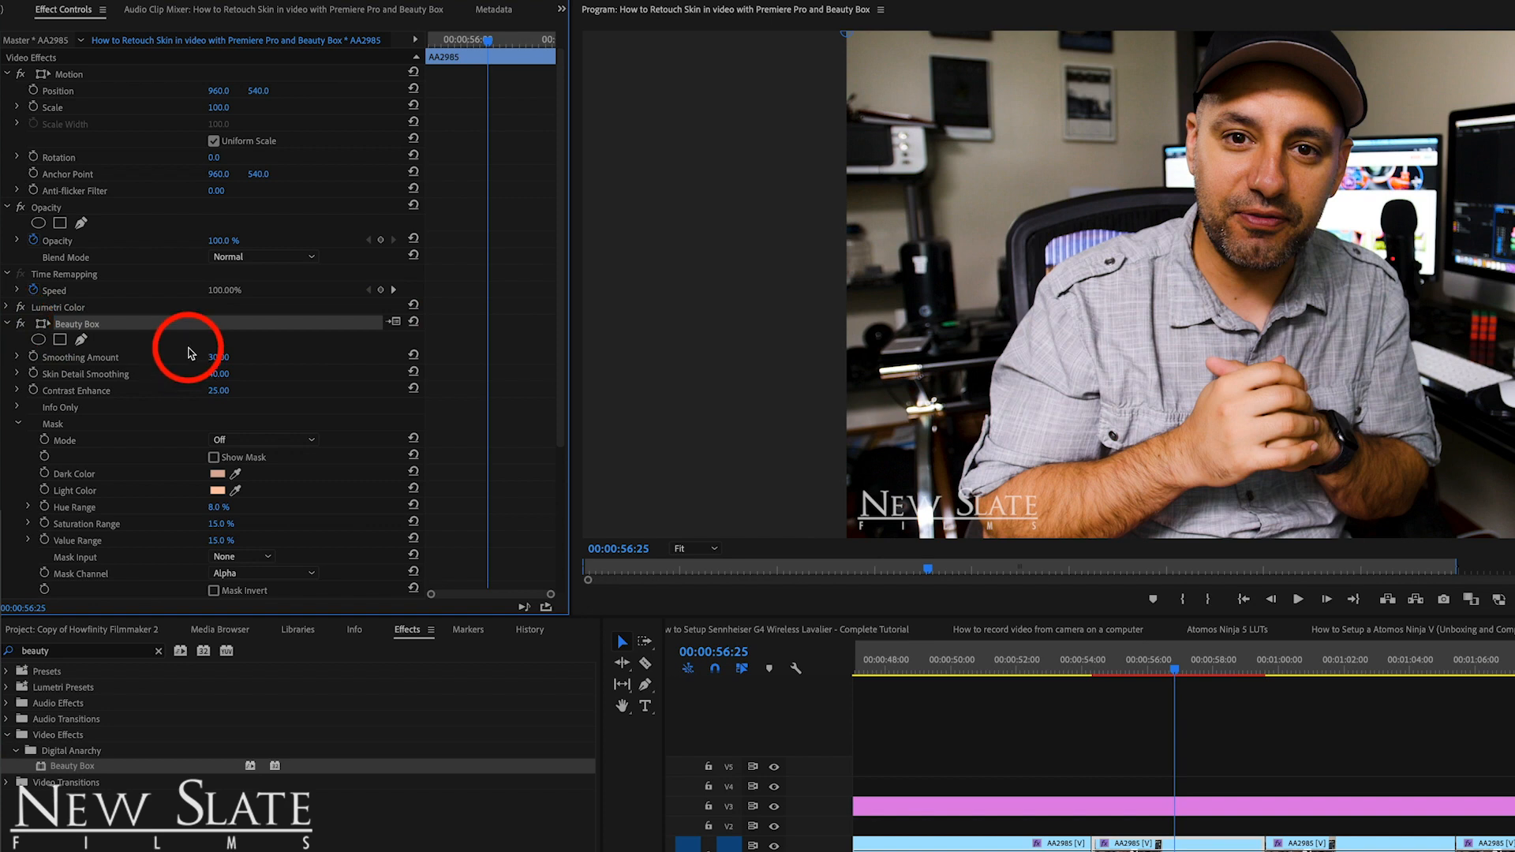
# Step: Zoom the Program Monitor from Fit to 150%
pyautogui.click(706, 548)
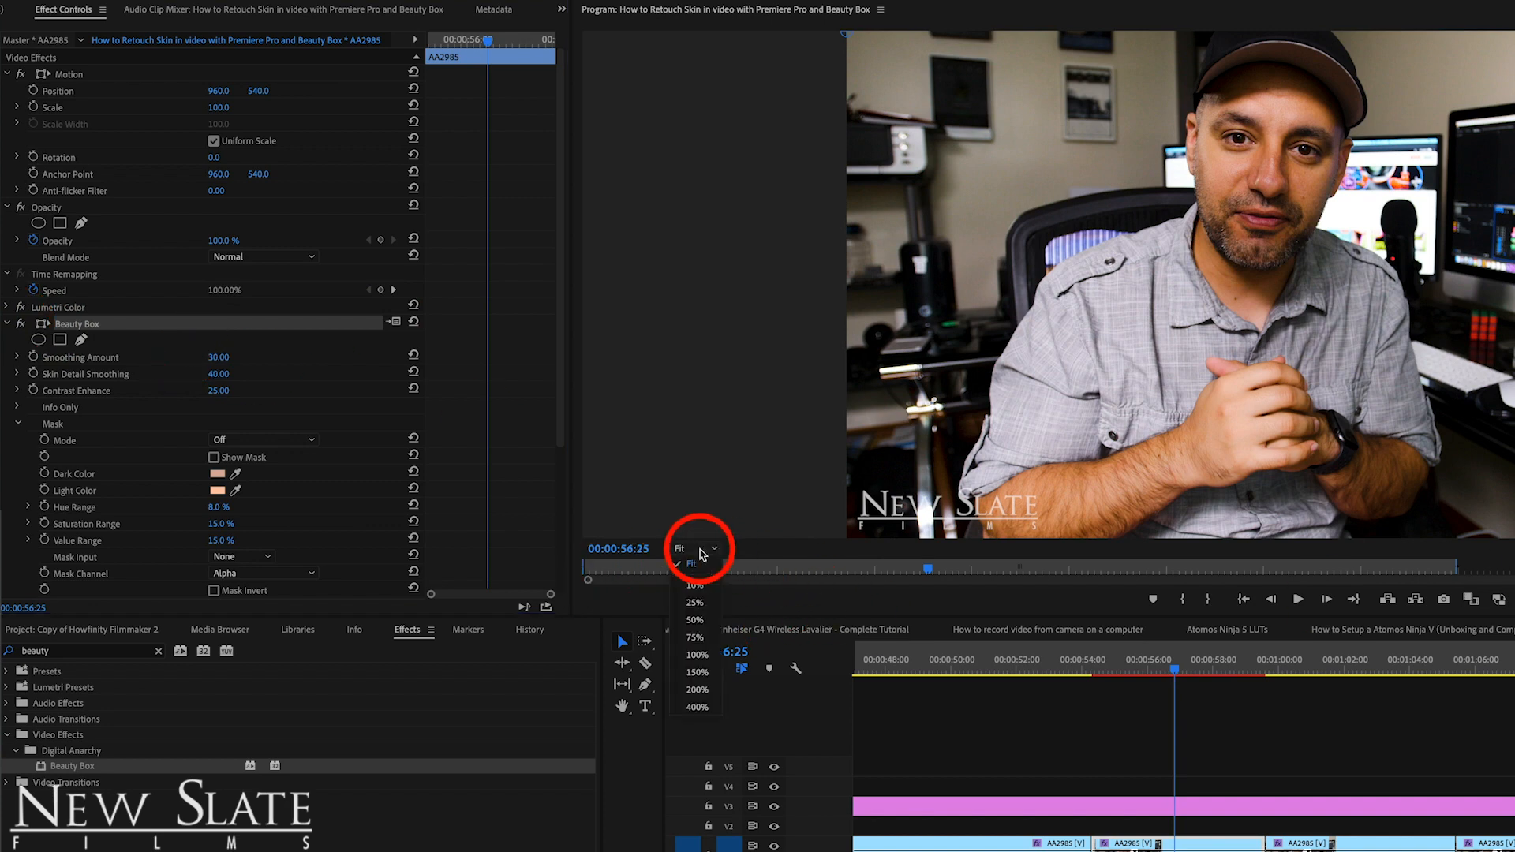
pyautogui.click(693, 671)
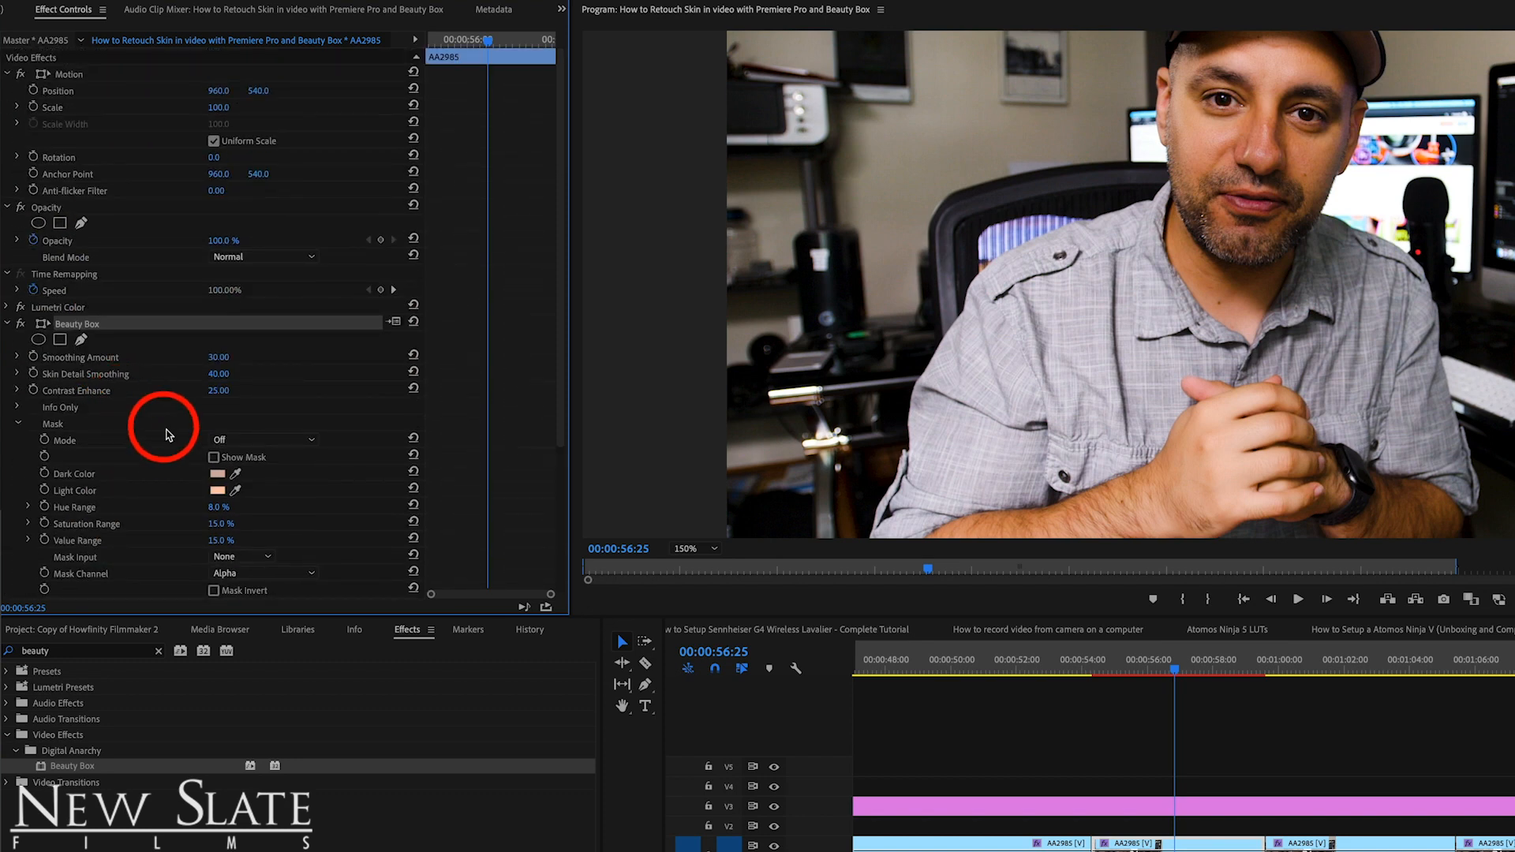
pyautogui.scroll(-3)
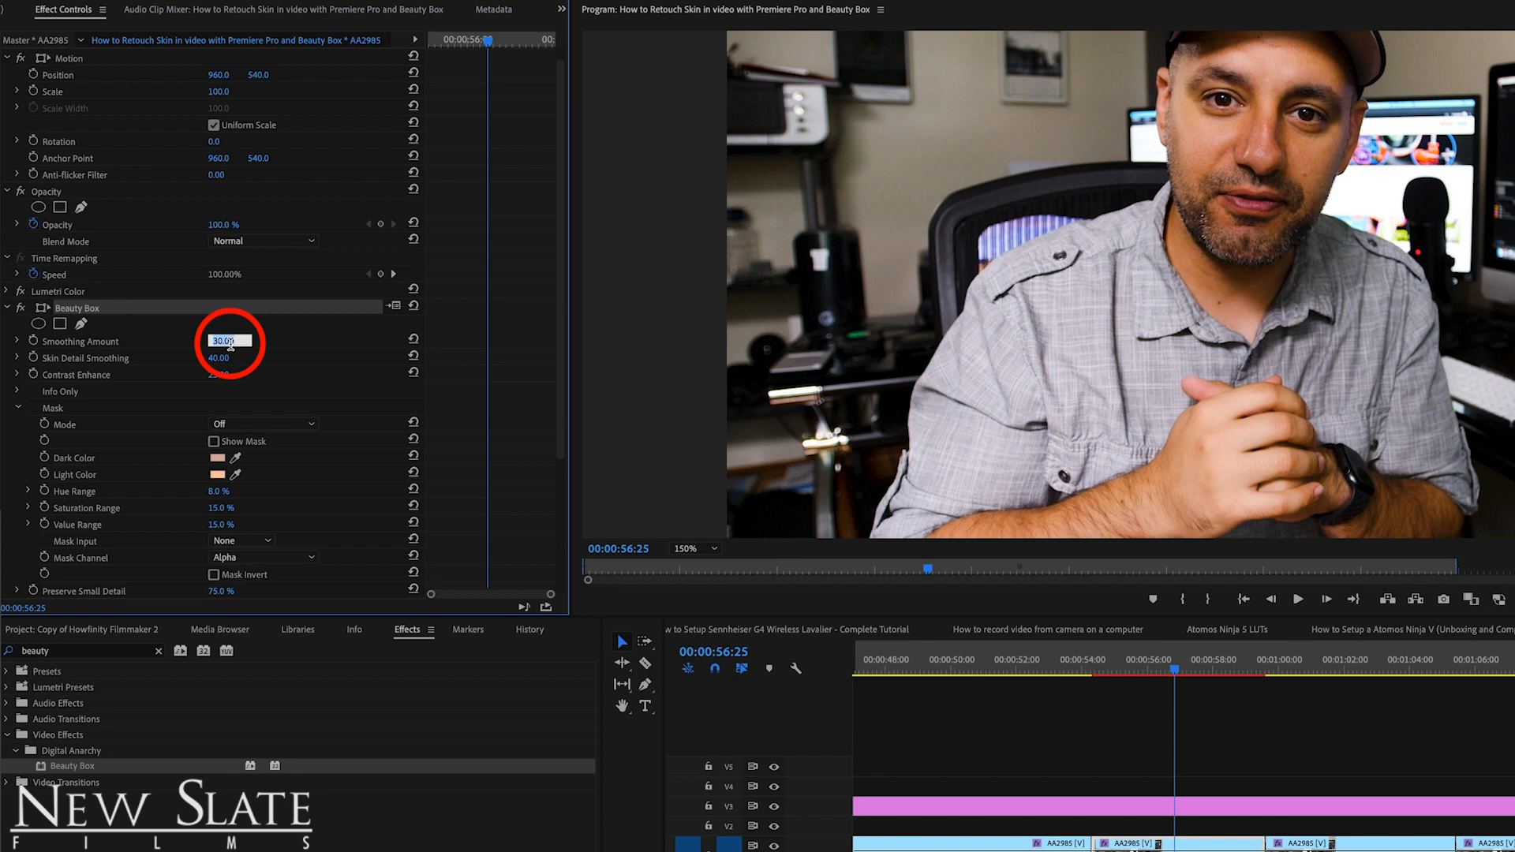
# Step: Set Smoothing Amount to 200 and Skin Detail Smoothing to 100
pyautogui.write('80.00')
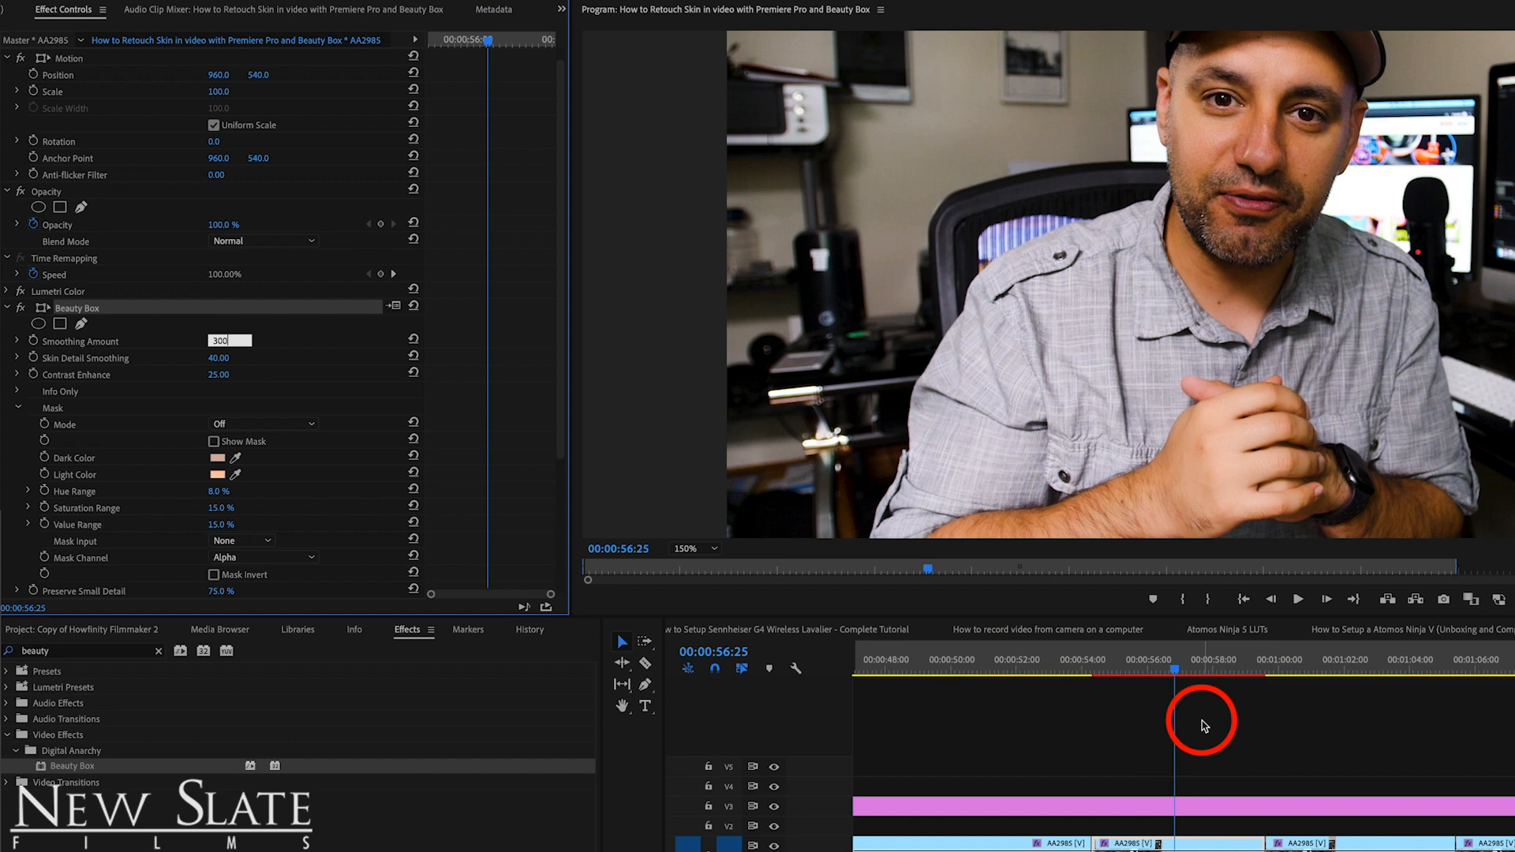
pyautogui.write('200.00')
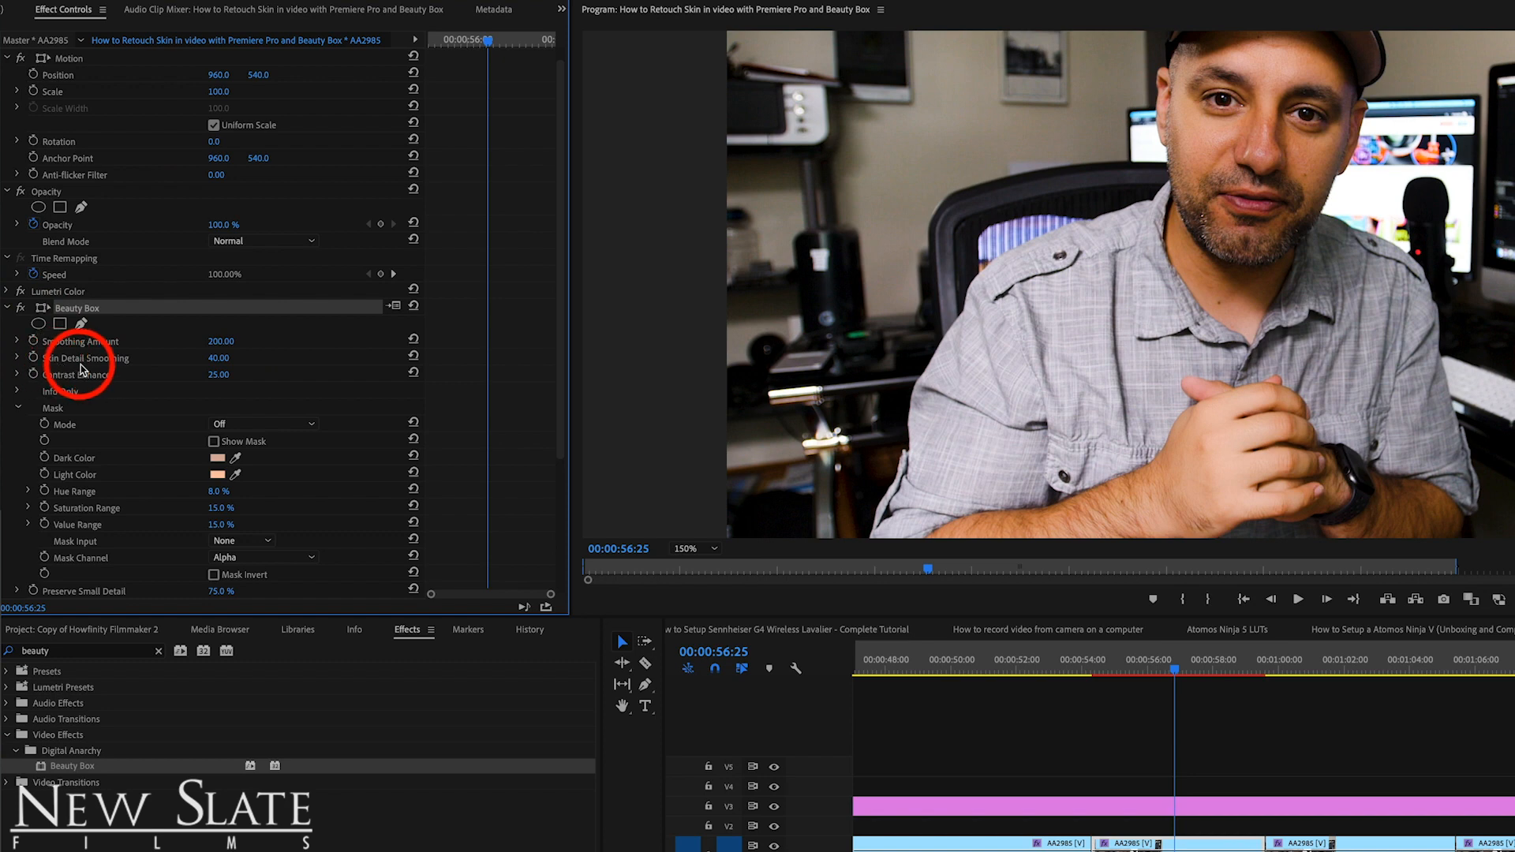
pyautogui.doubleClick(220, 357)
pyautogui.write('100')
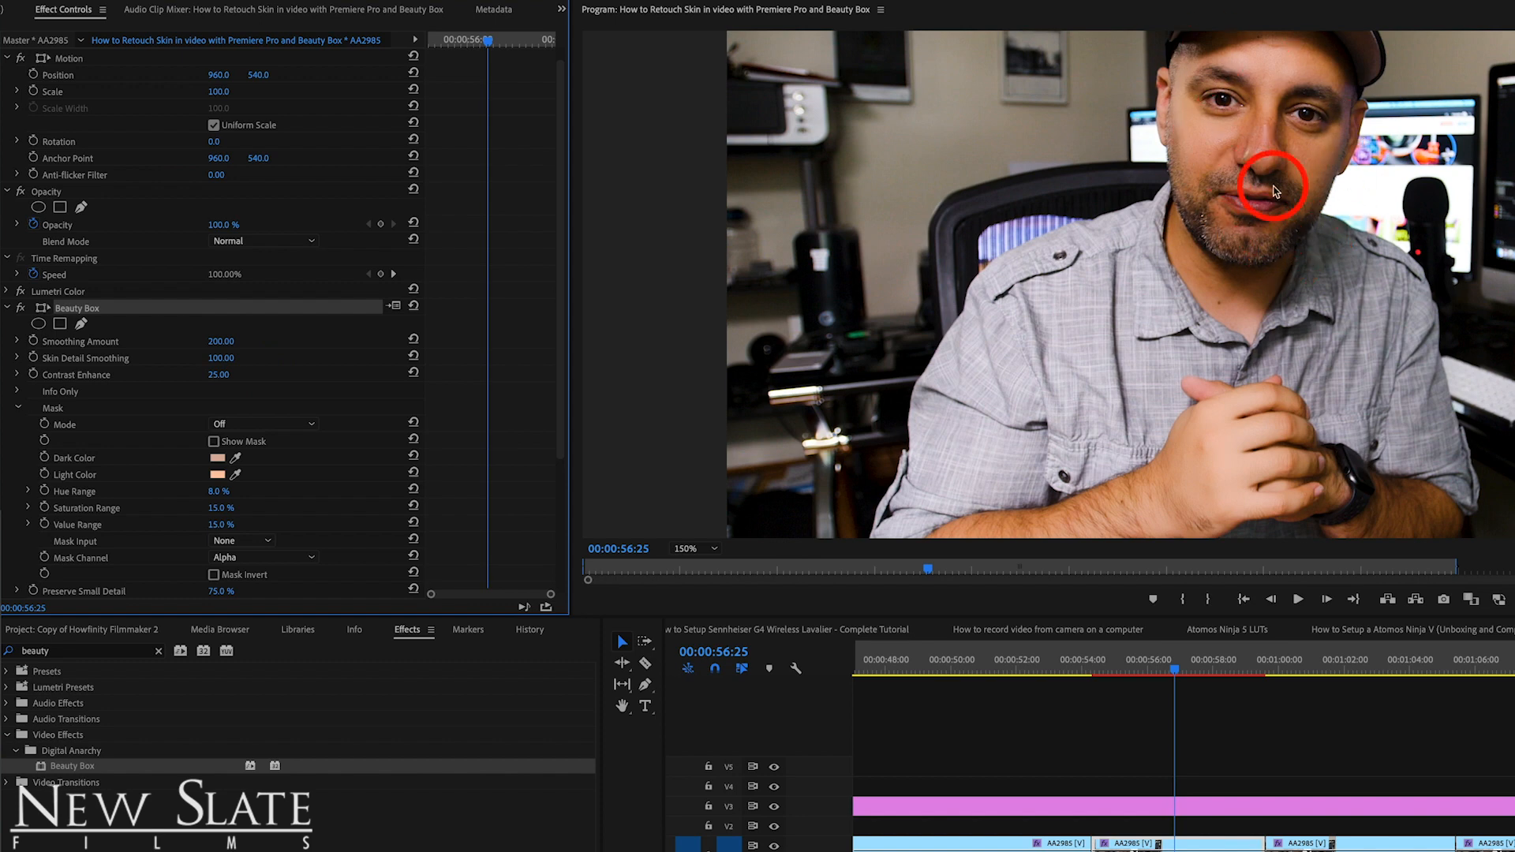
pyautogui.click(22, 308)
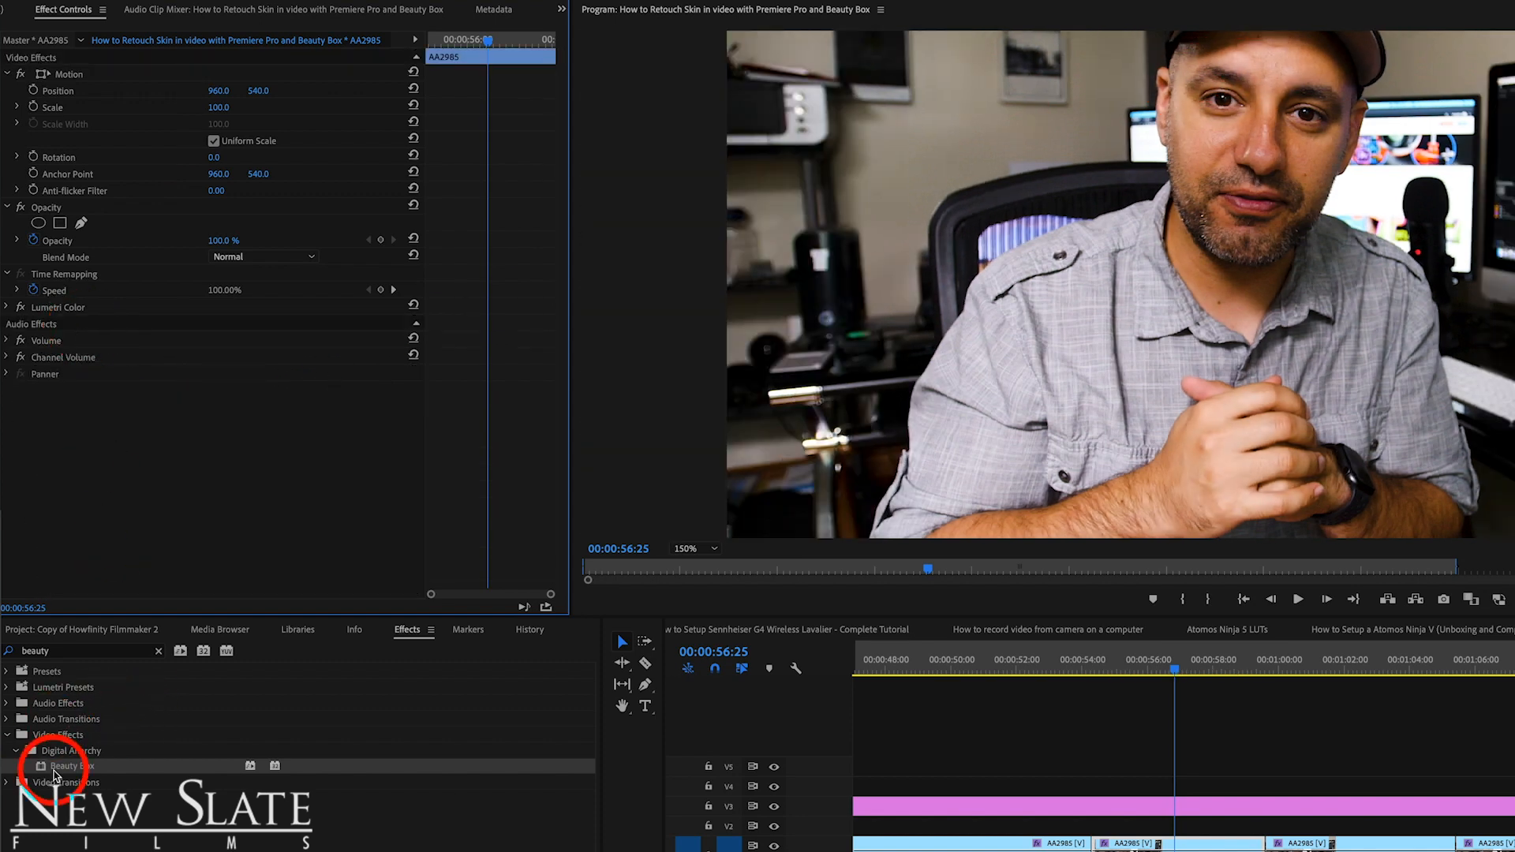
# Step: Reapply Beauty Box and eyedropper the Dark and Light mask colours from the face
pyautogui.doubleClick(52, 766)
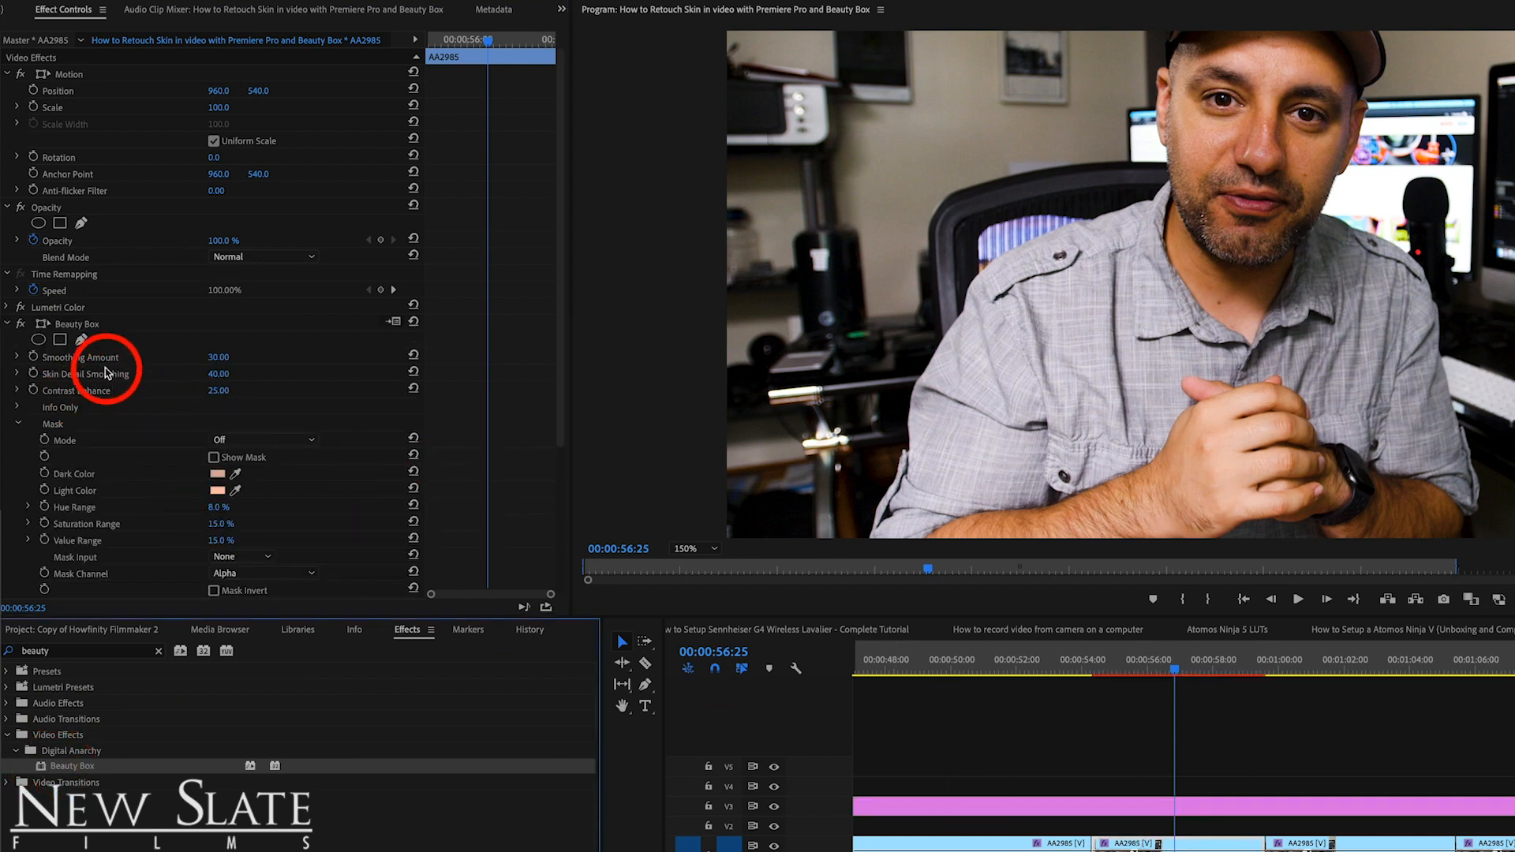
pyautogui.scroll(-3)
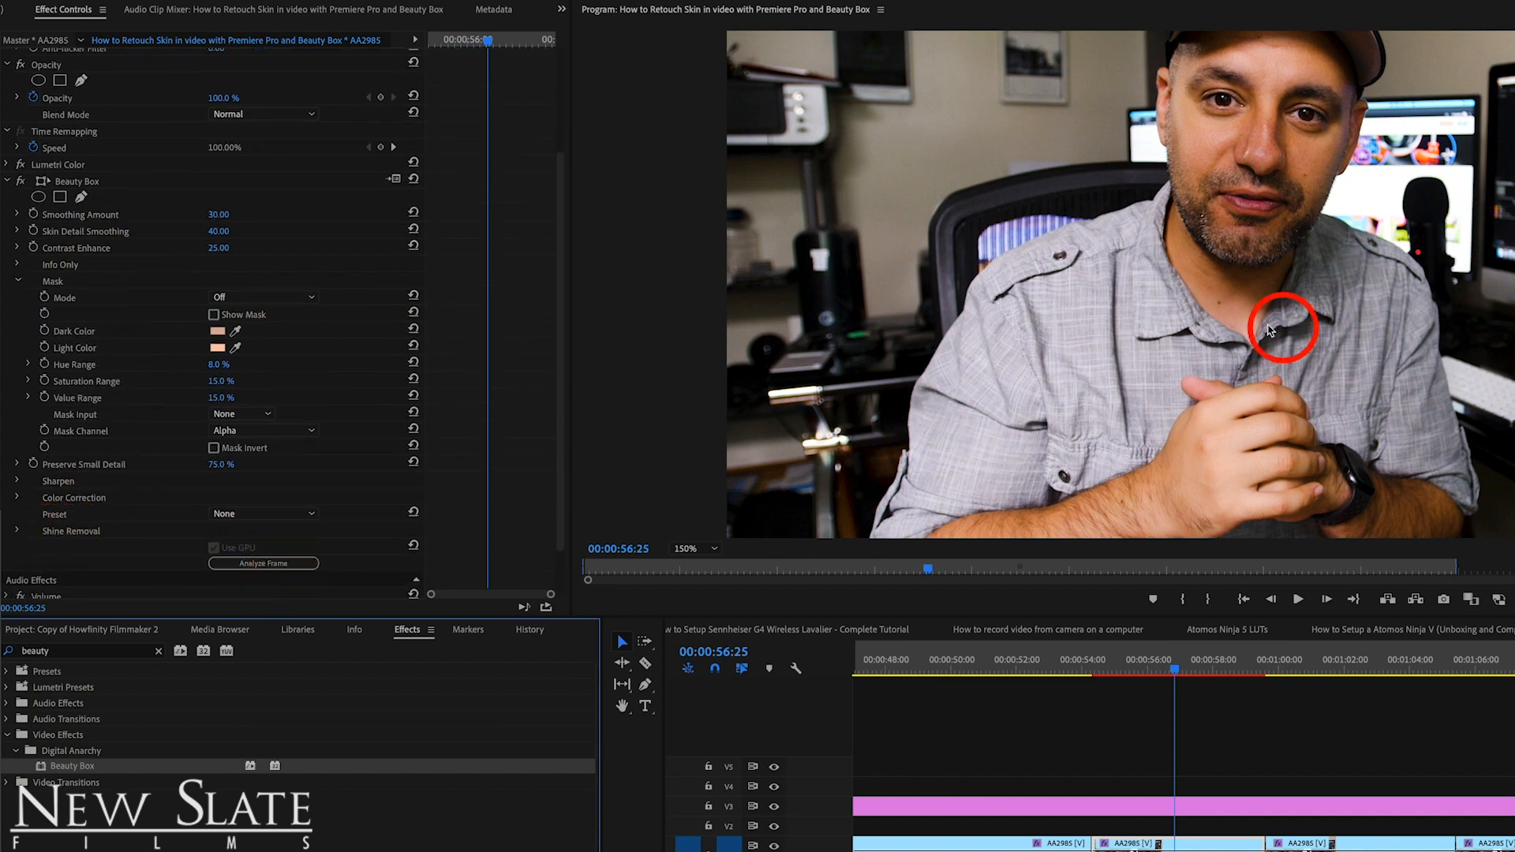
pyautogui.click(263, 563)
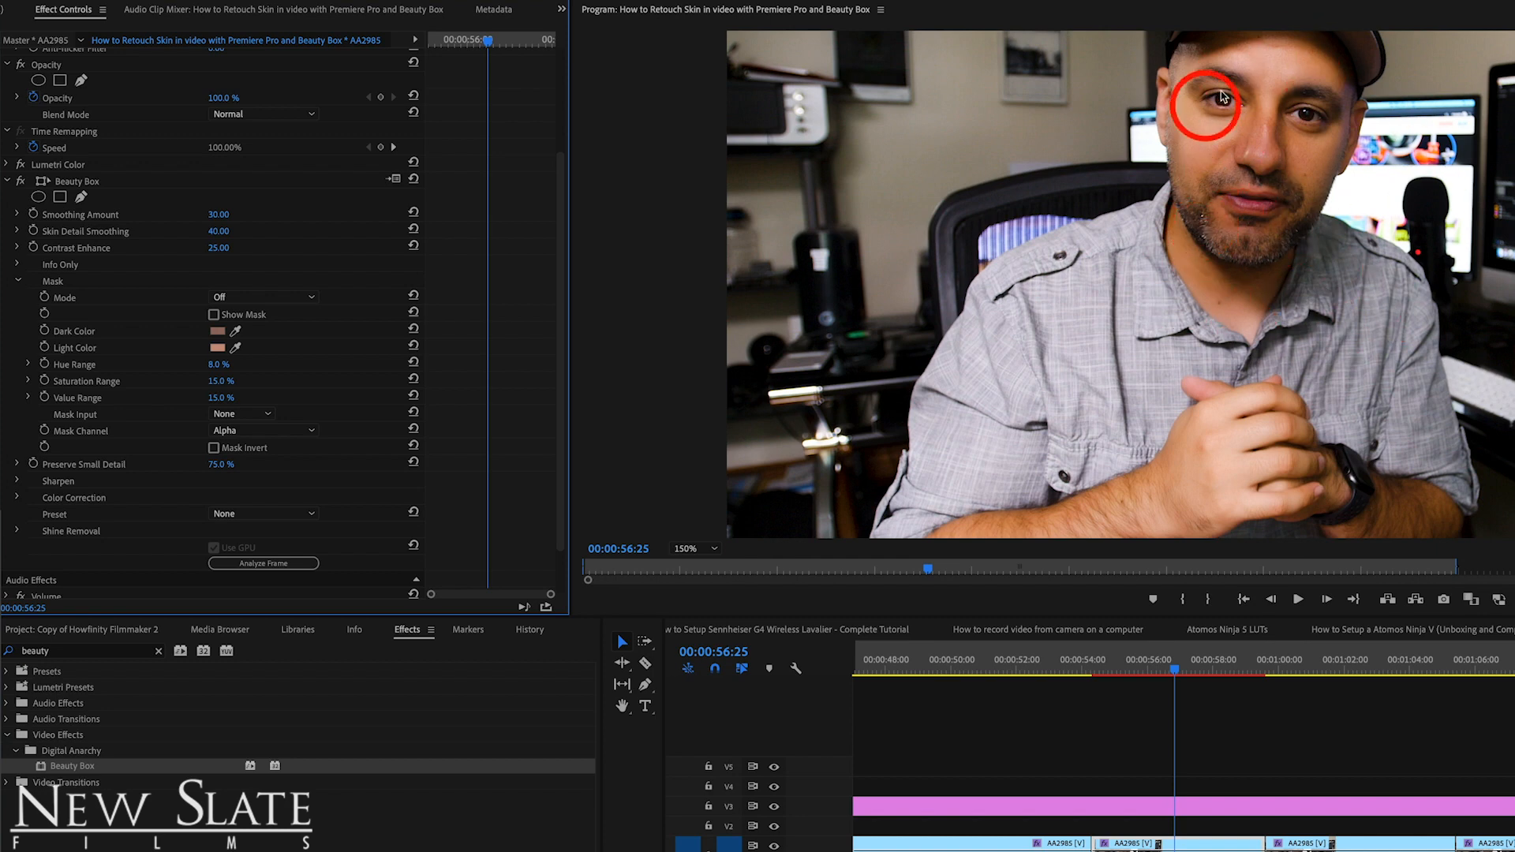
pyautogui.click(262, 564)
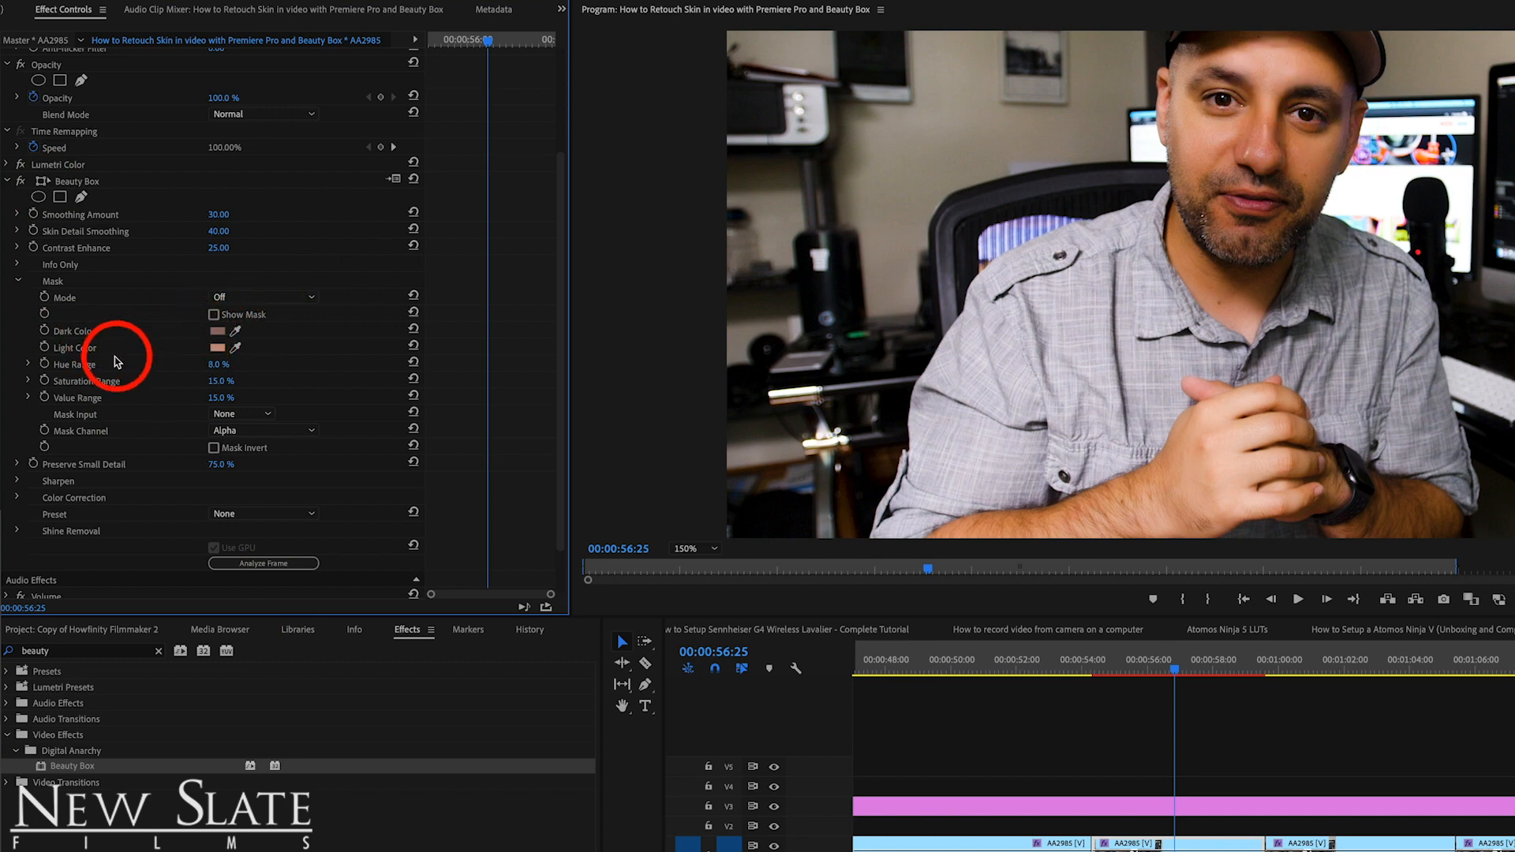
pyautogui.click(223, 347)
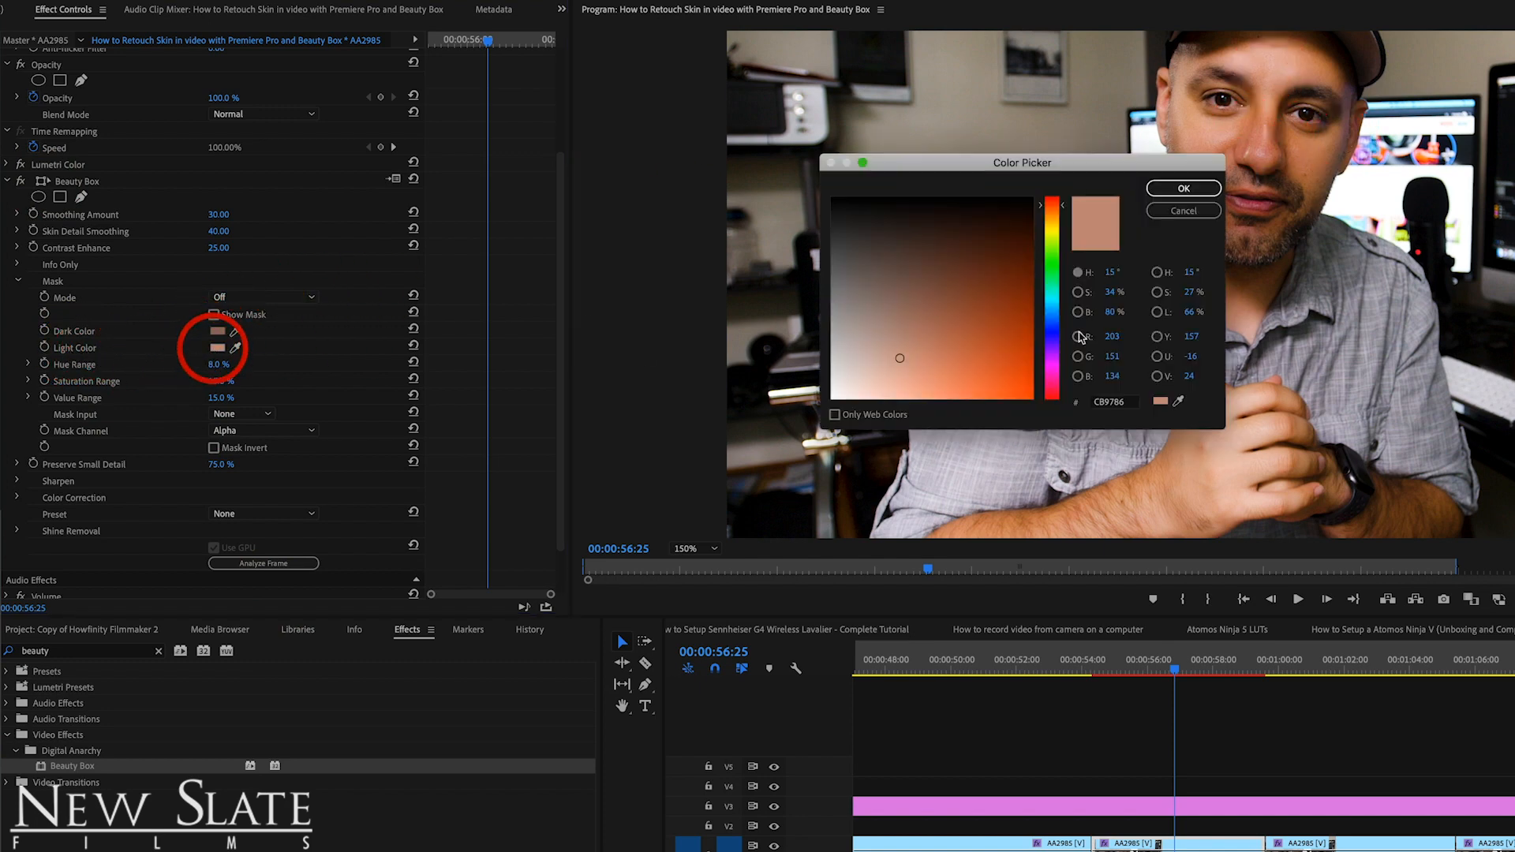
pyautogui.click(1183, 188)
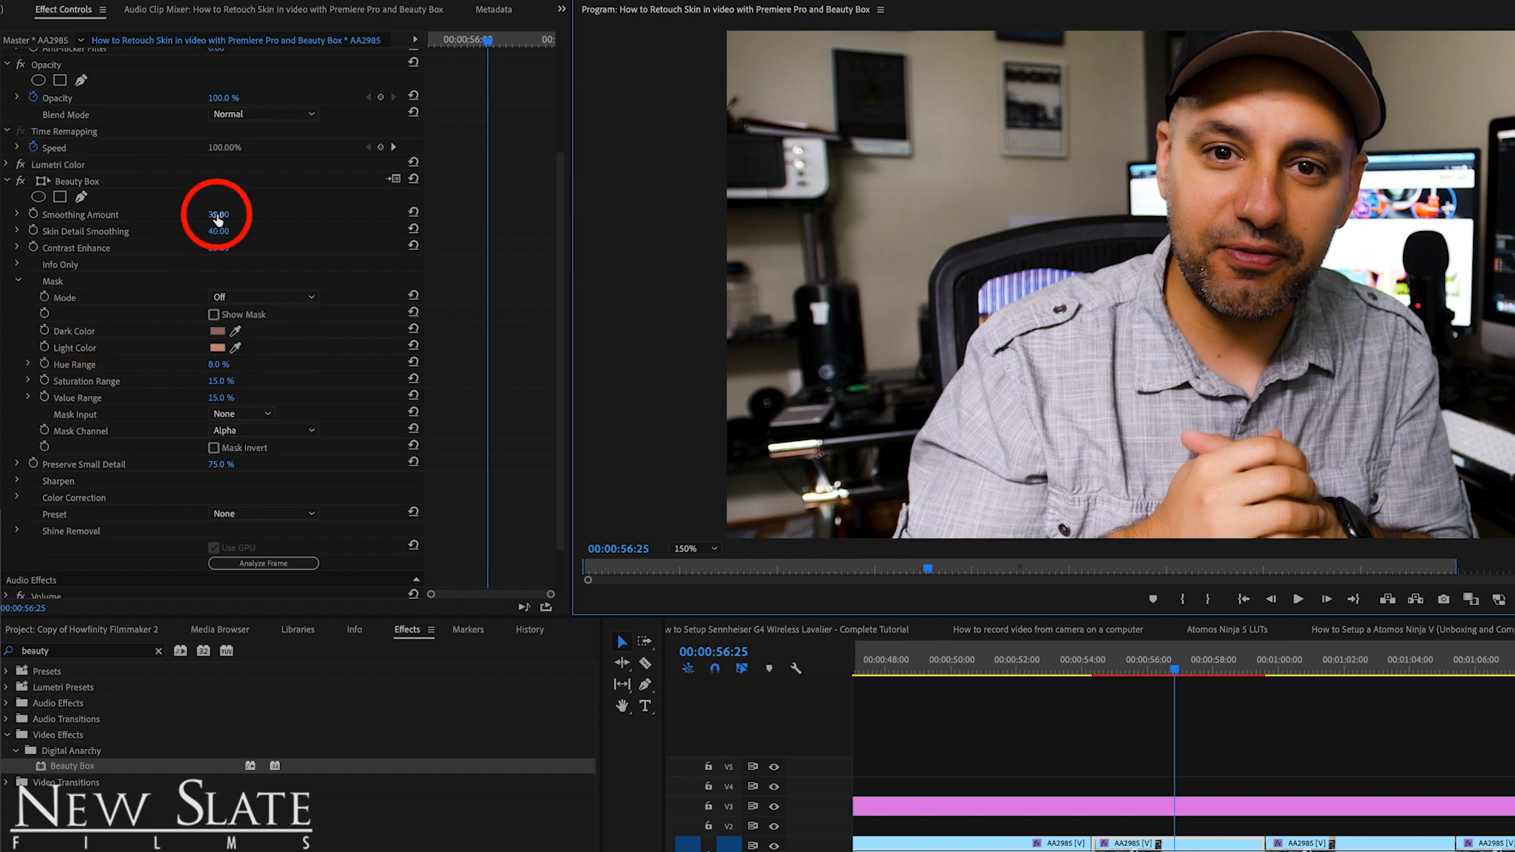
# Step: Enter 100 for Smoothing Amount and Skin Detail Smoothing in Effect Controls
pyautogui.click(218, 214)
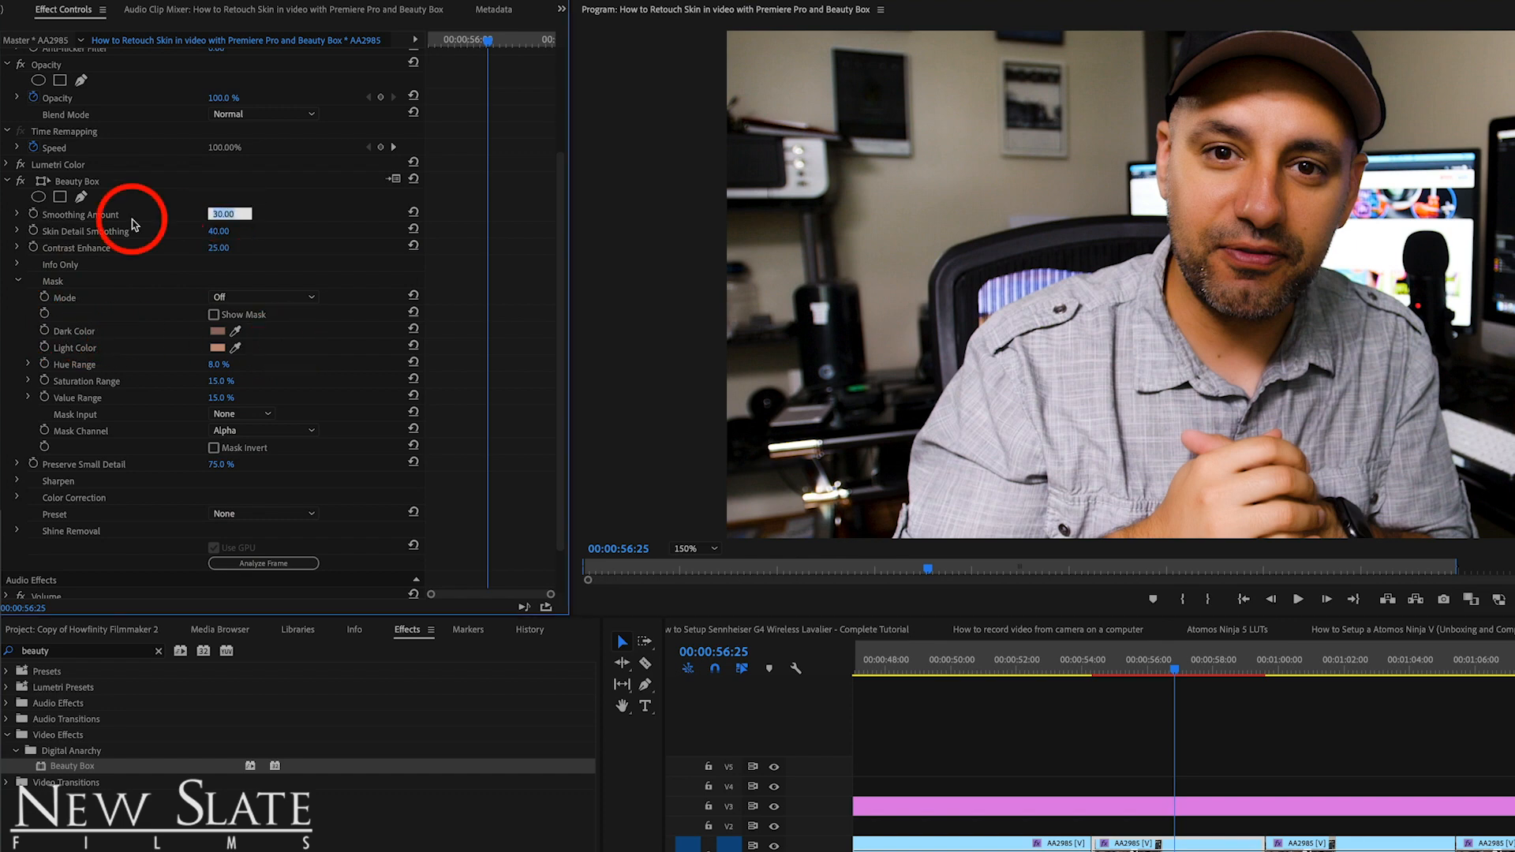
pyautogui.write('100.00')
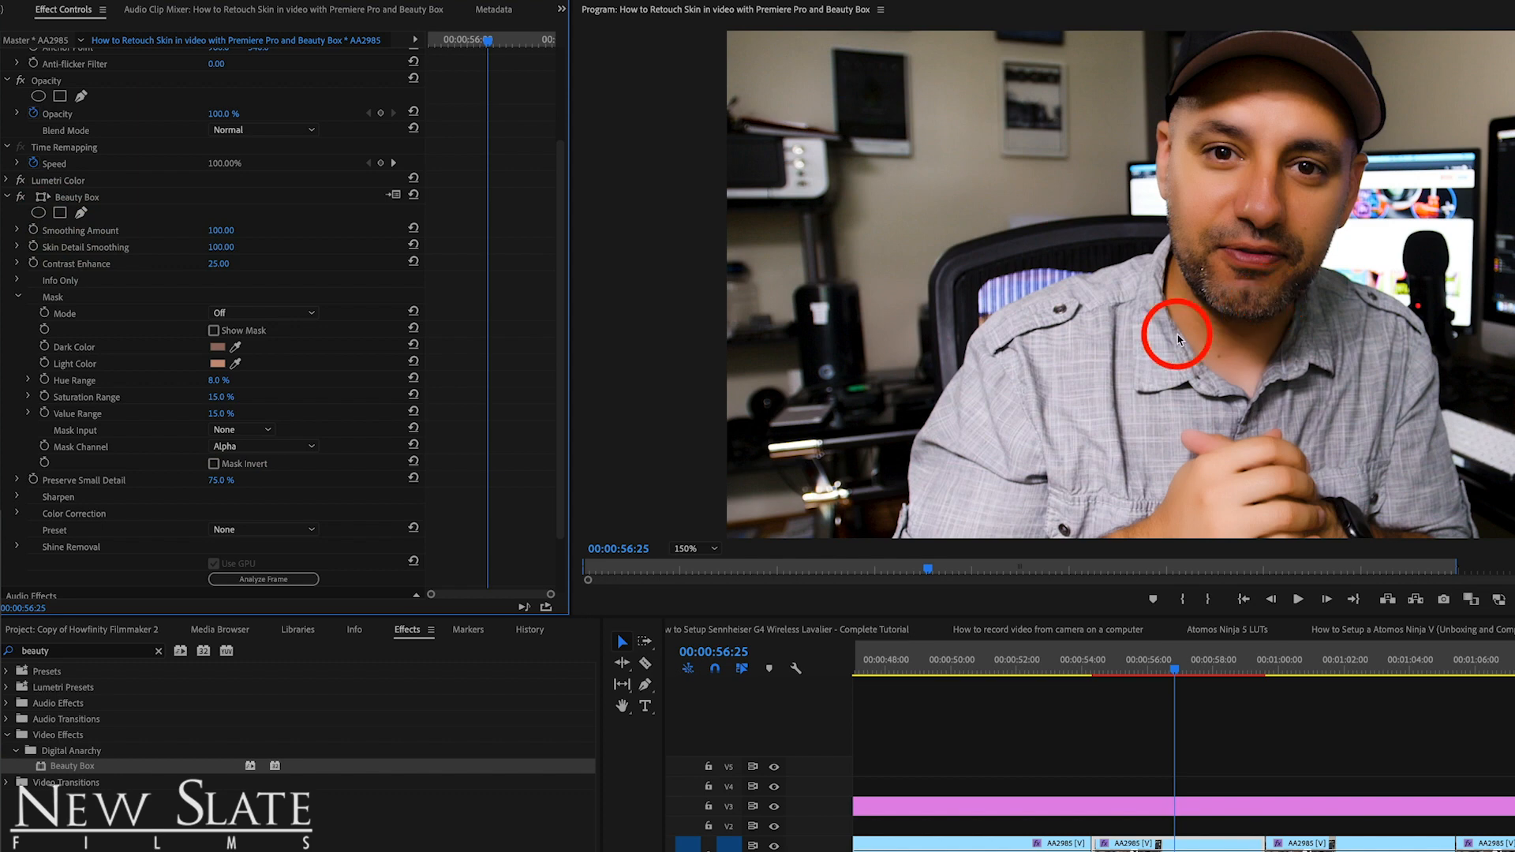
pyautogui.scroll(-3)
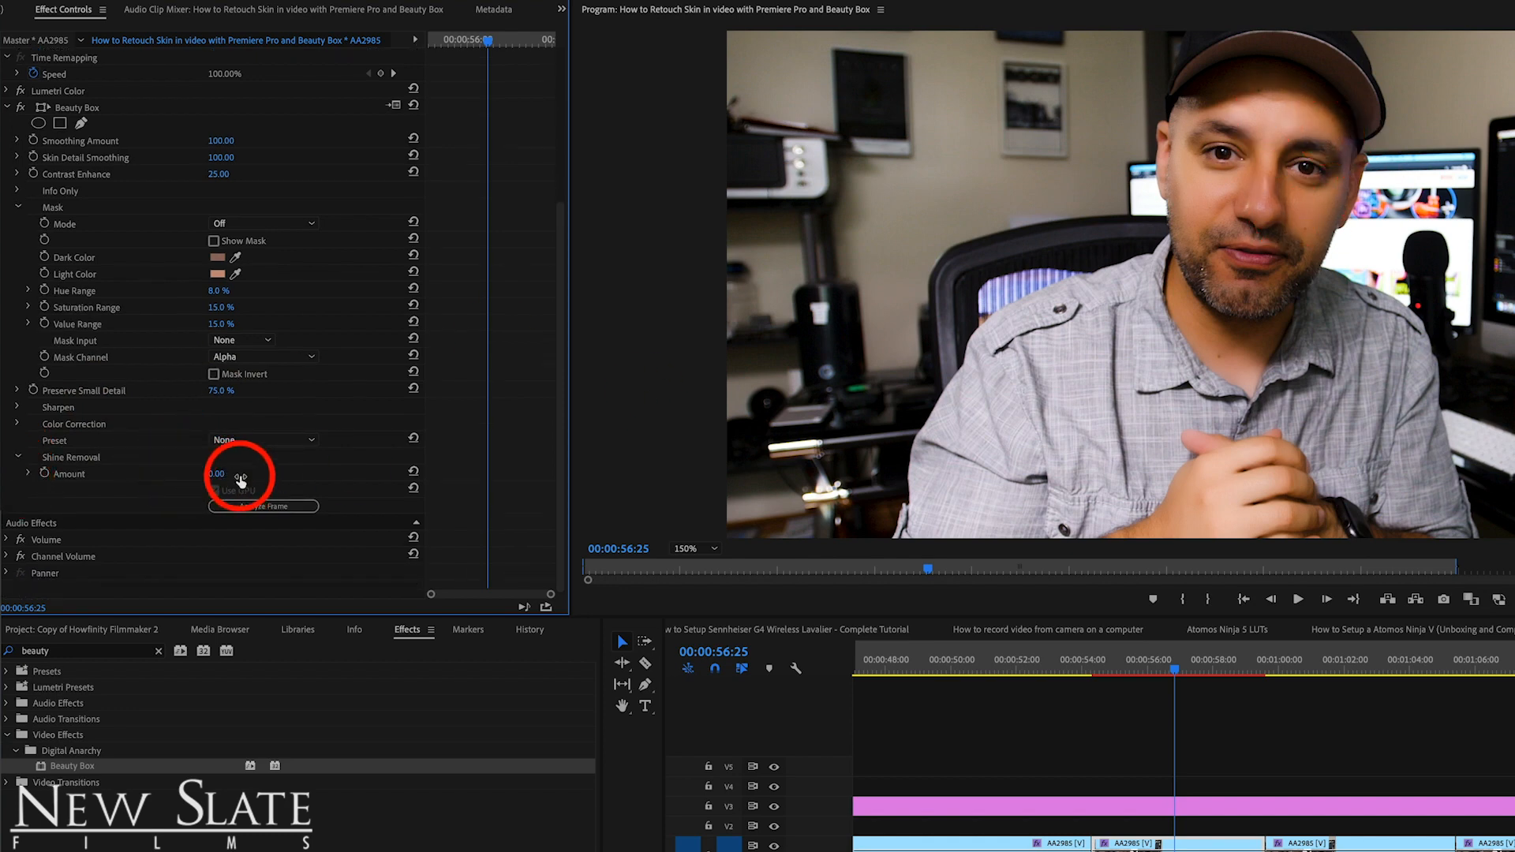
# Step: Scrub Beauty Box Shine Removal Amount up to 20
pyautogui.moveTo(215, 473); pyautogui.dragTo(242, 473)
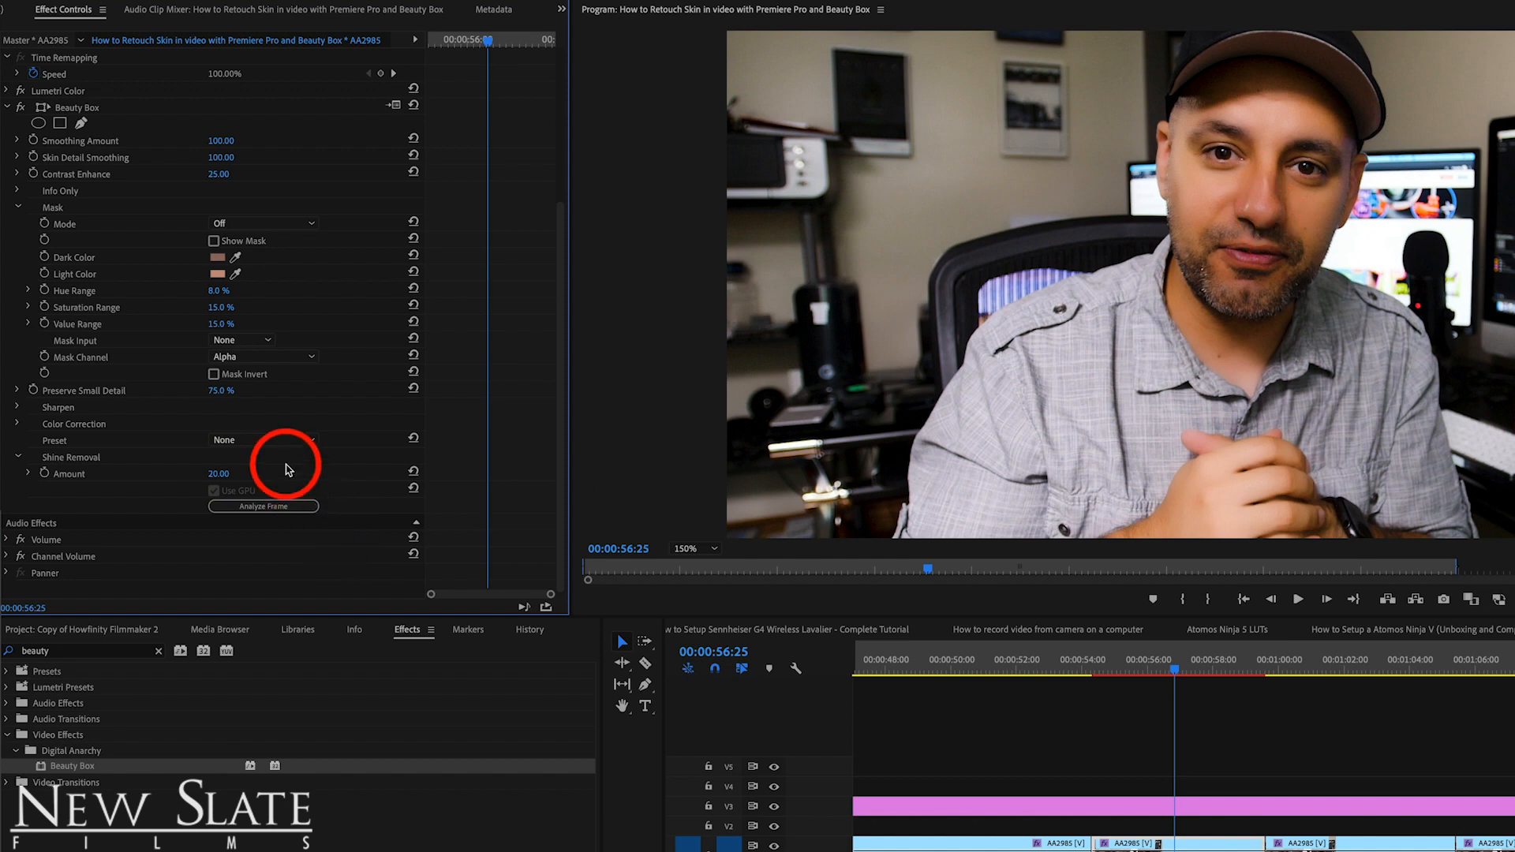
pyautogui.moveTo(197, 534)
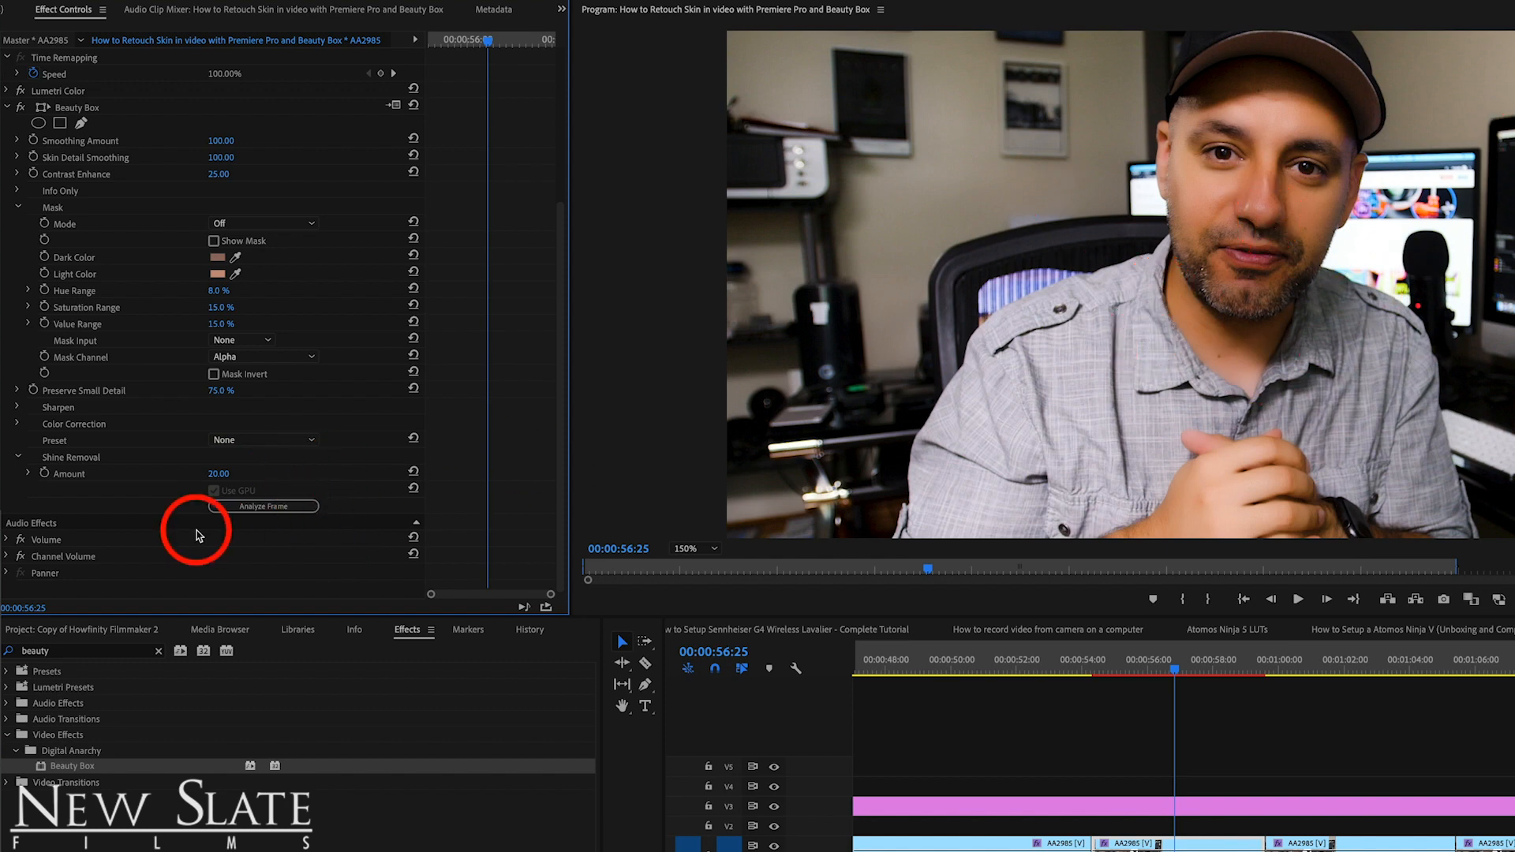